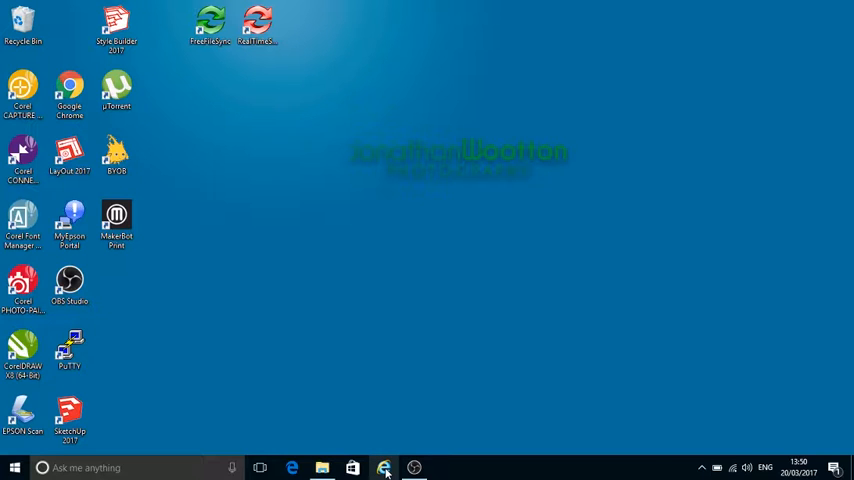
{"action": "left_click", "coordinate": [384, 467]}
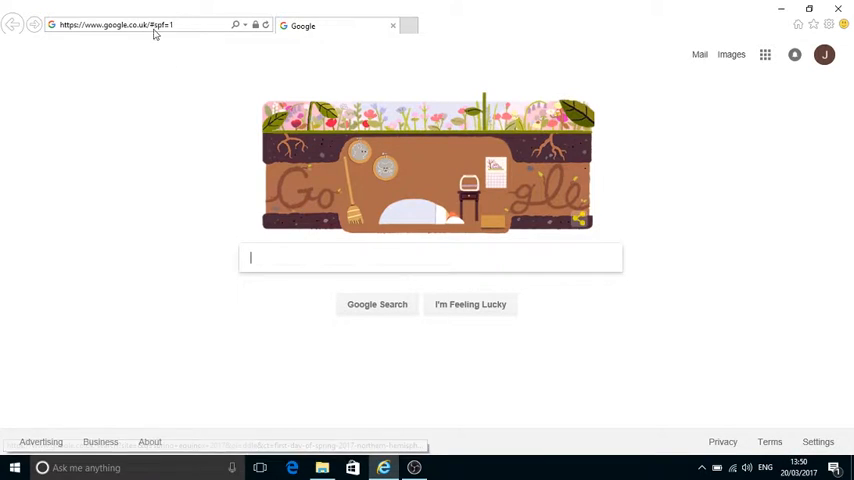
{"action": "type", "text": "WWW"}
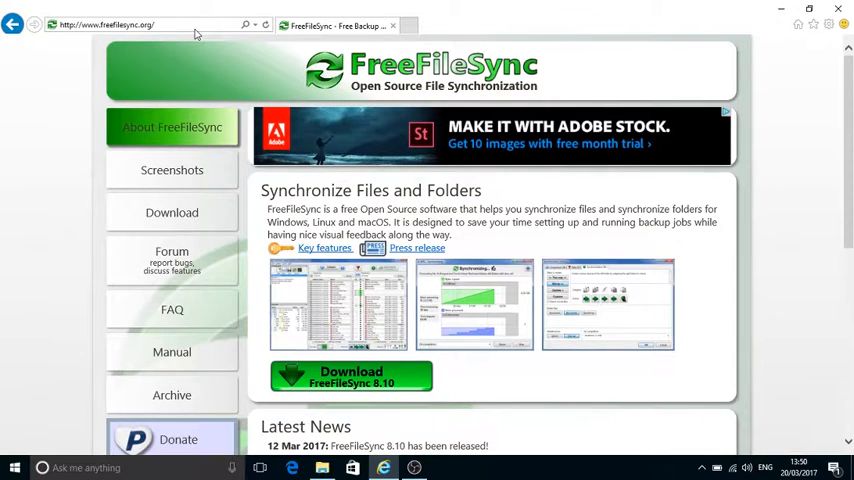
{"action": "mouse_move", "coordinate": [171, 170]}
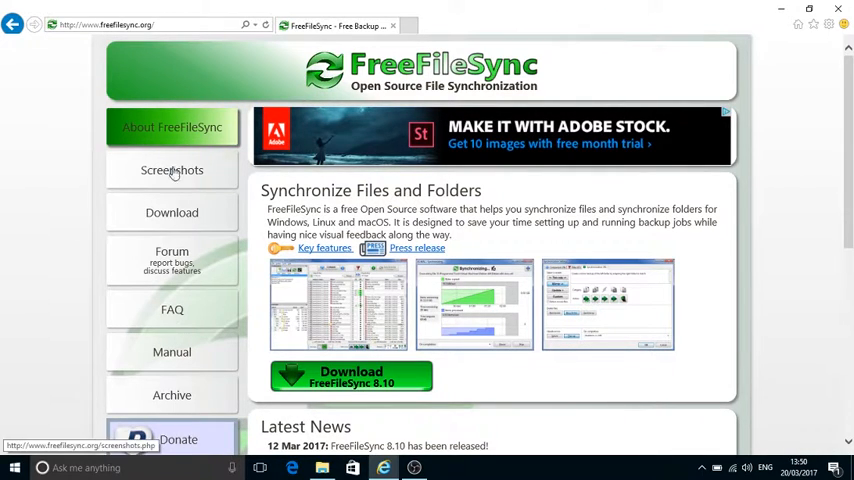
{"action": "mouse_move", "coordinate": [375, 387]}
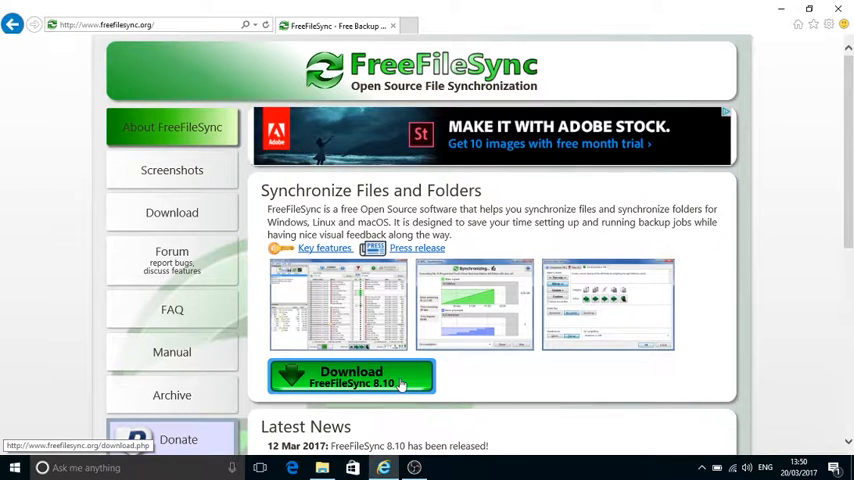
{"action": "scroll", "scroll_direction": "down", "scroll_amount": 3}
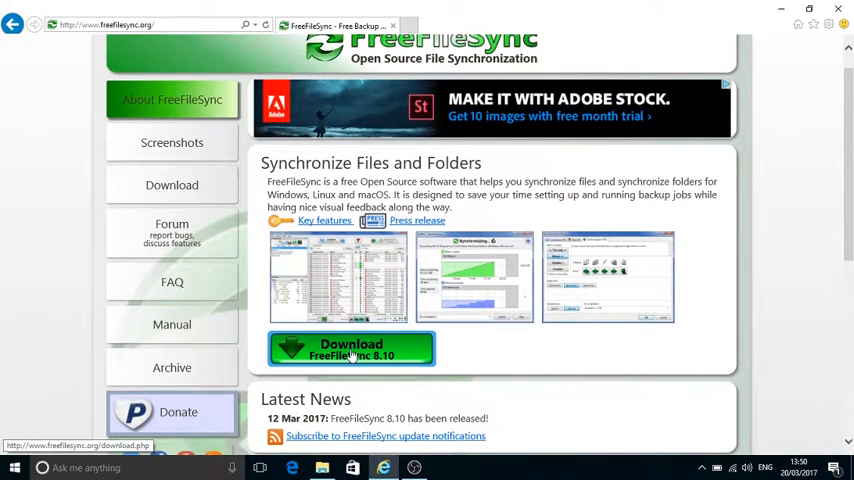
Go to the Download FreeFileSync 8.10 page and scroll to the Windows, macOS and Linux links
{"action": "left_click", "coordinate": [351, 349]}
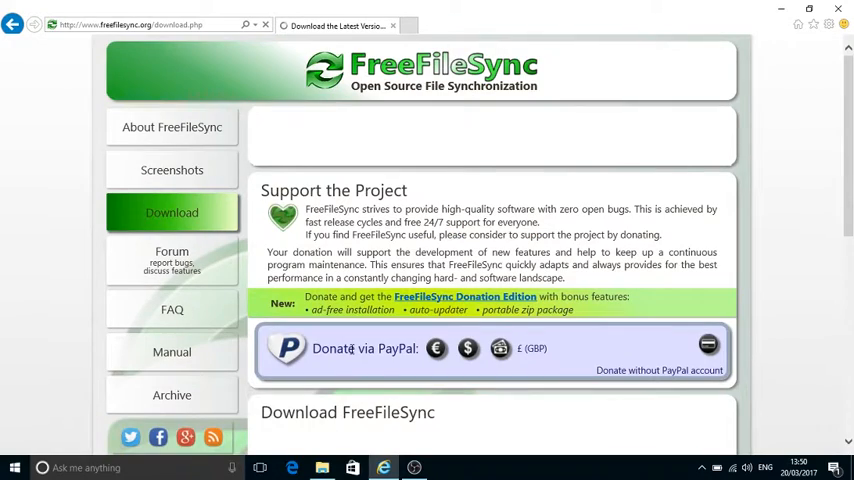
{"action": "scroll", "scroll_direction": "down", "scroll_amount": 3}
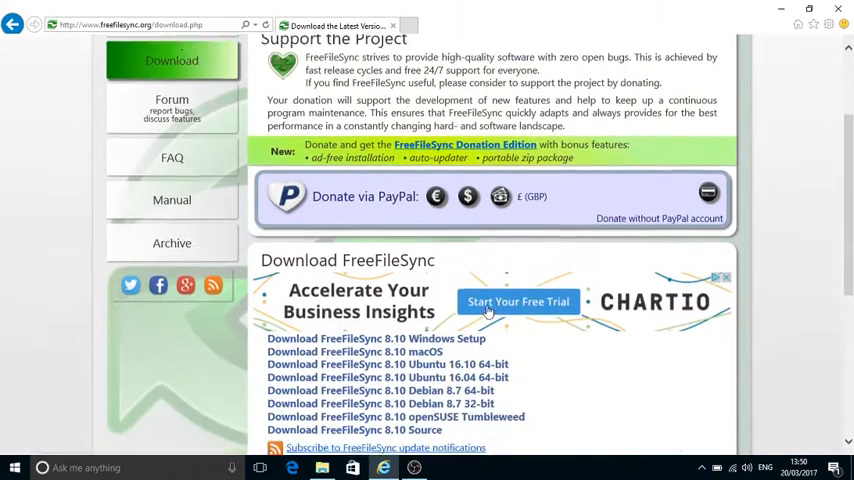
{"action": "scroll", "scroll_direction": "down", "scroll_amount": 3}
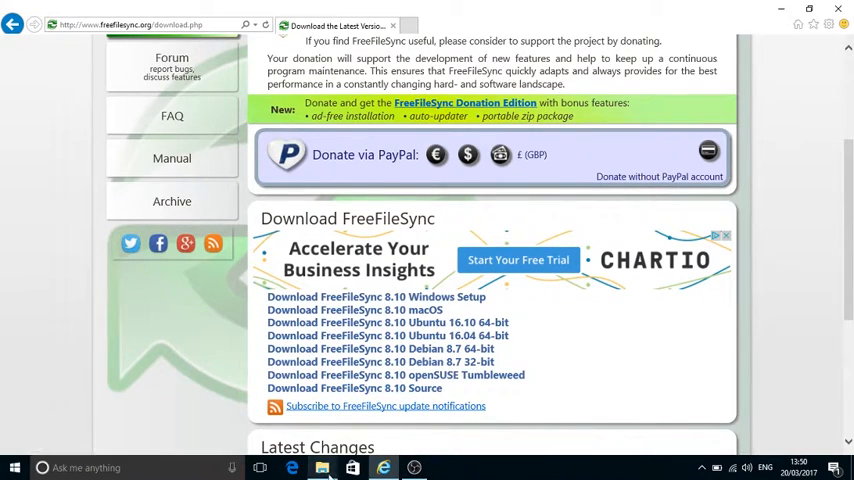
Run FreeFileSync_8.10_Windows_Setup from the Downloads folder, then close File Explorer
{"action": "left_click", "coordinate": [319, 470]}
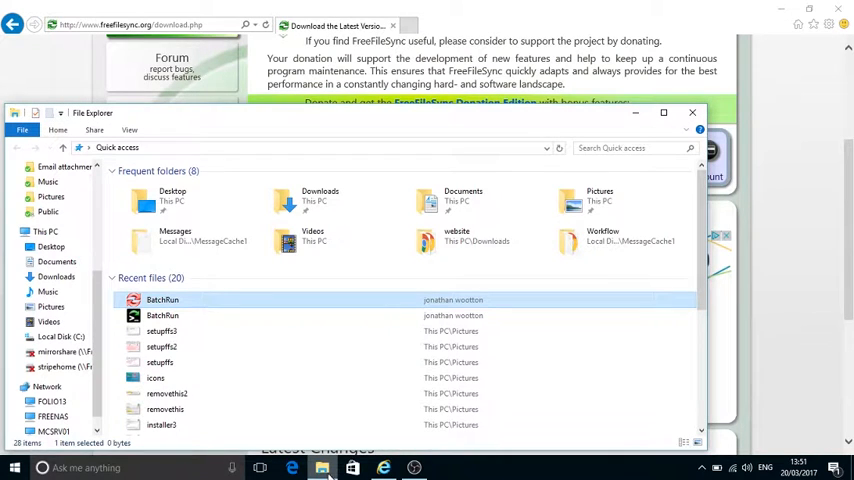
{"action": "left_click", "coordinate": [56, 277]}
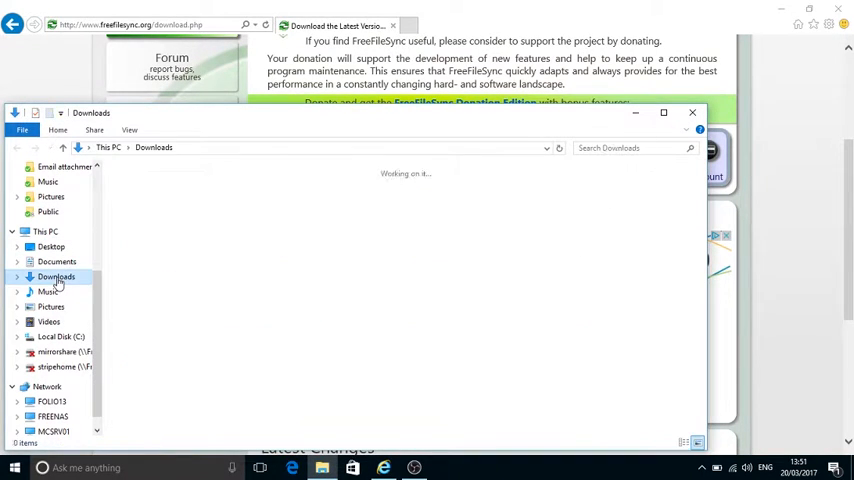
{"action": "left_click", "coordinate": [56, 277]}
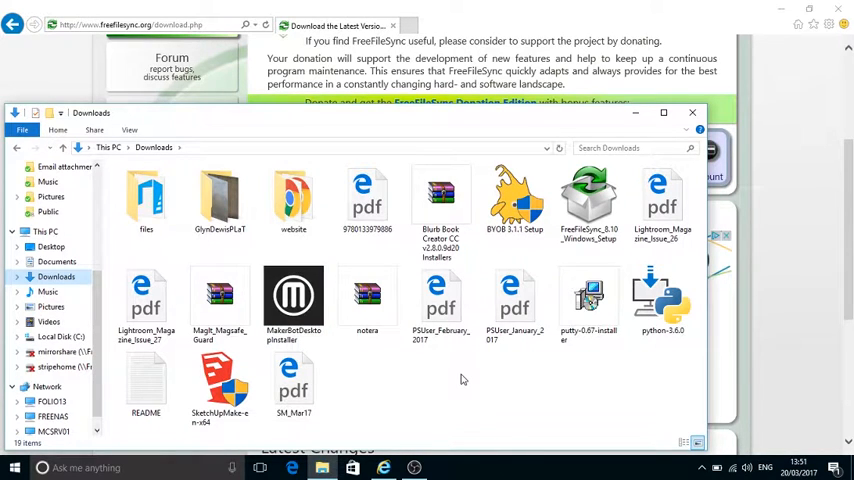
{"action": "left_click", "coordinate": [589, 195]}
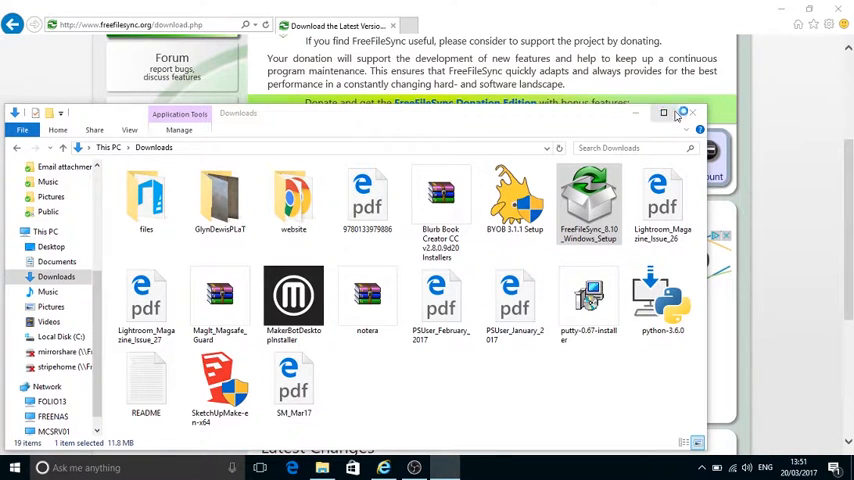
{"action": "left_click", "coordinate": [693, 112]}
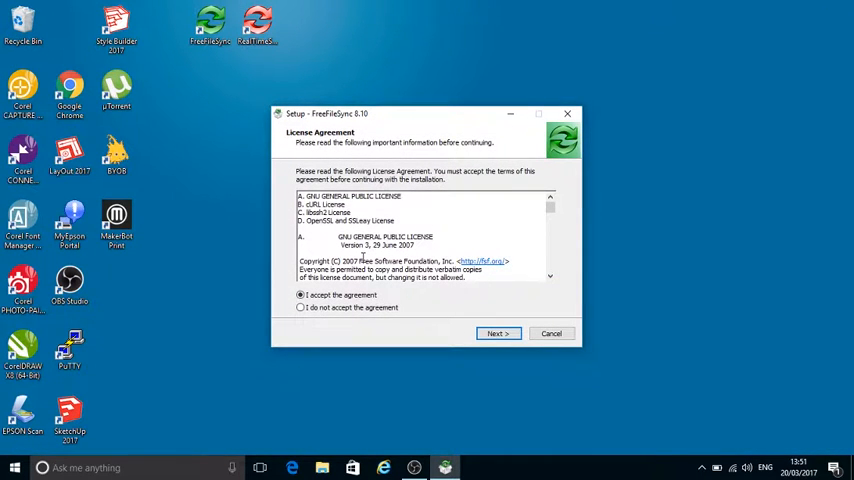
Scroll through the FreeFileSync license text and accept the agreement
{"action": "scroll", "scroll_direction": "down", "scroll_amount": 3}
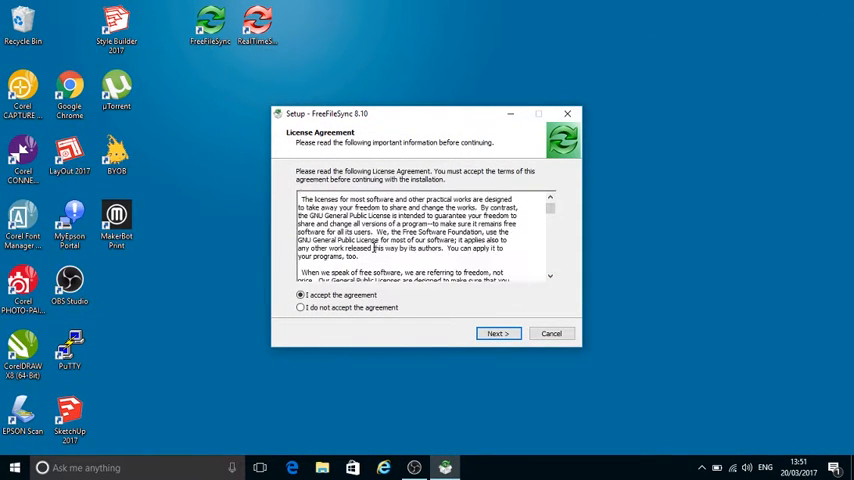
{"action": "scroll", "scroll_direction": "down", "scroll_amount": 3}
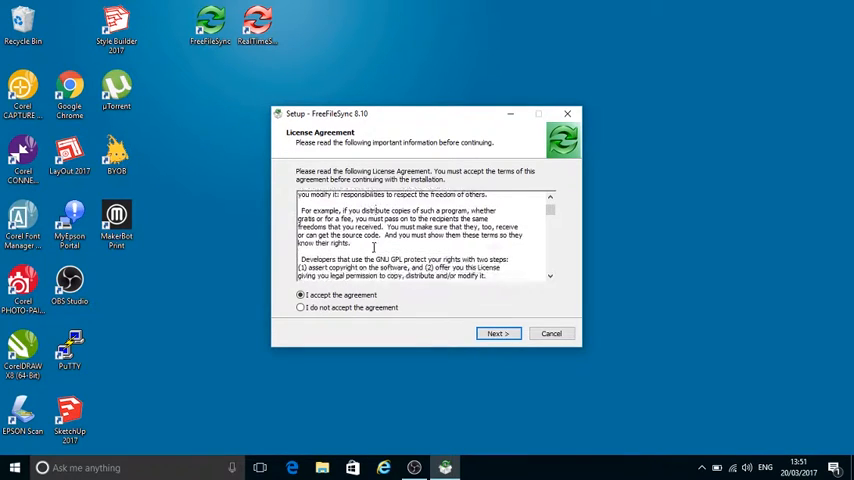
{"action": "scroll", "scroll_direction": "down", "scroll_amount": 3}
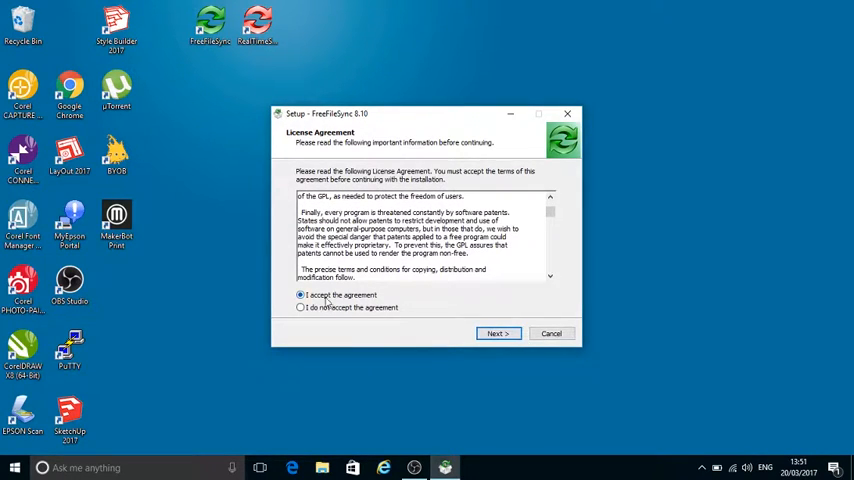
{"action": "left_click", "coordinate": [498, 333]}
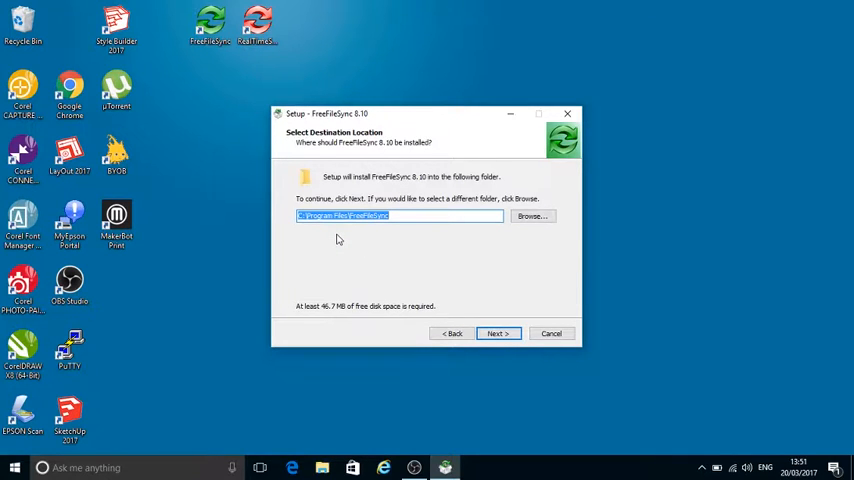
{"action": "mouse_move", "coordinate": [497, 325]}
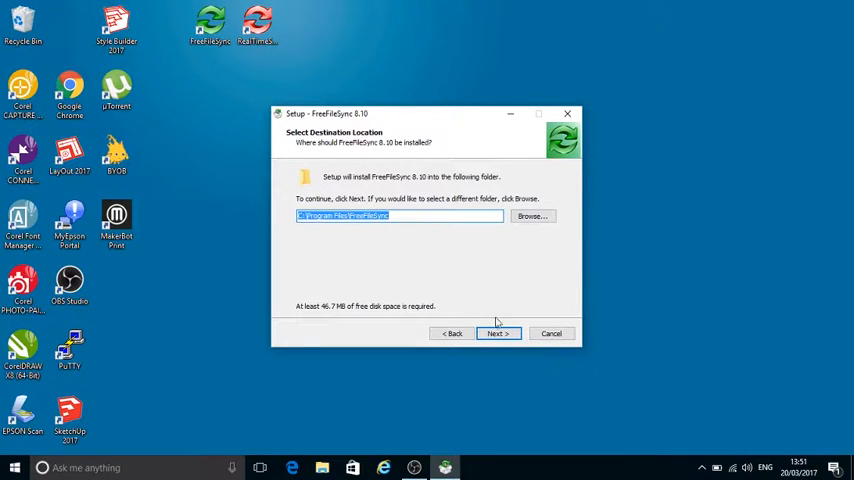
Keep the Program Files FreeFileSync folder and default components with desktop and Start menu shortcuts
{"action": "left_click", "coordinate": [498, 333]}
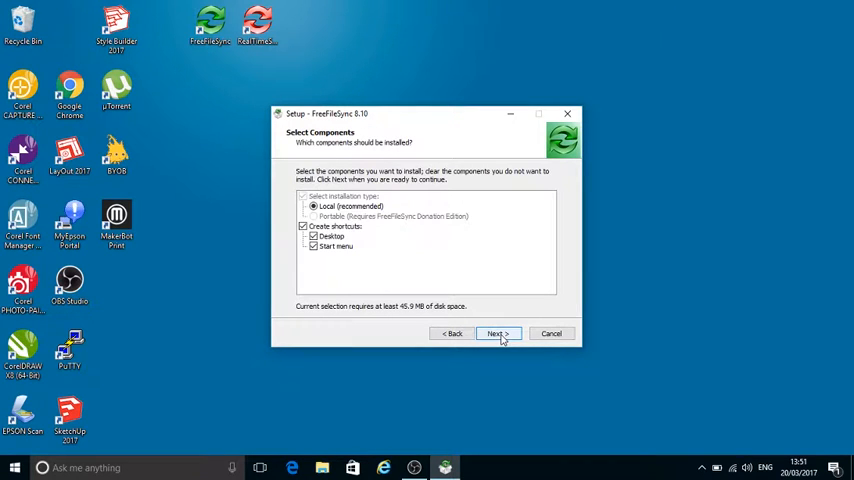
{"action": "mouse_move", "coordinate": [327, 180]}
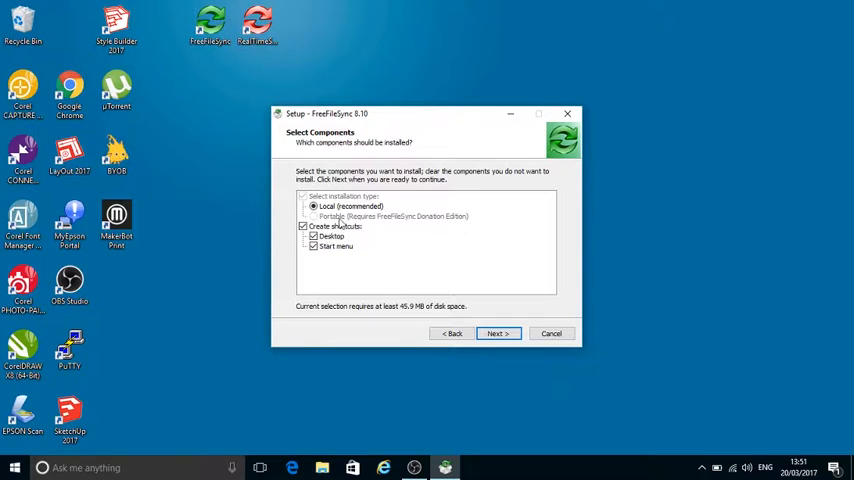
{"action": "mouse_move", "coordinate": [383, 228]}
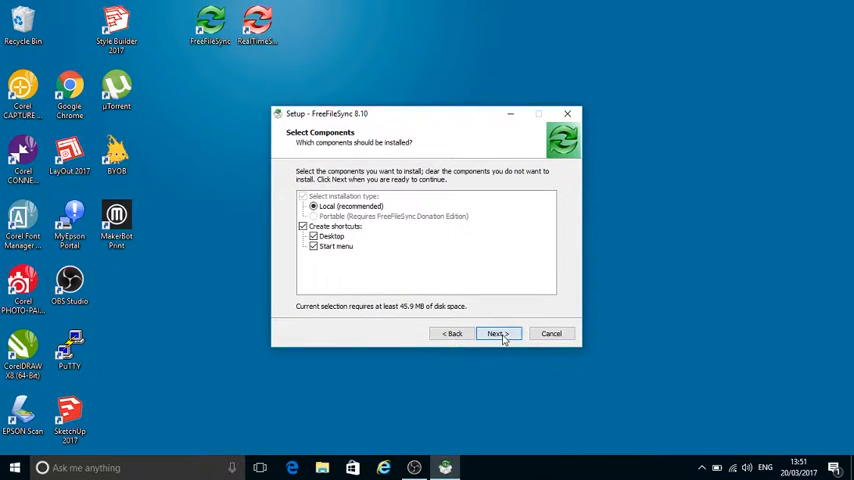
{"action": "left_click", "coordinate": [498, 333]}
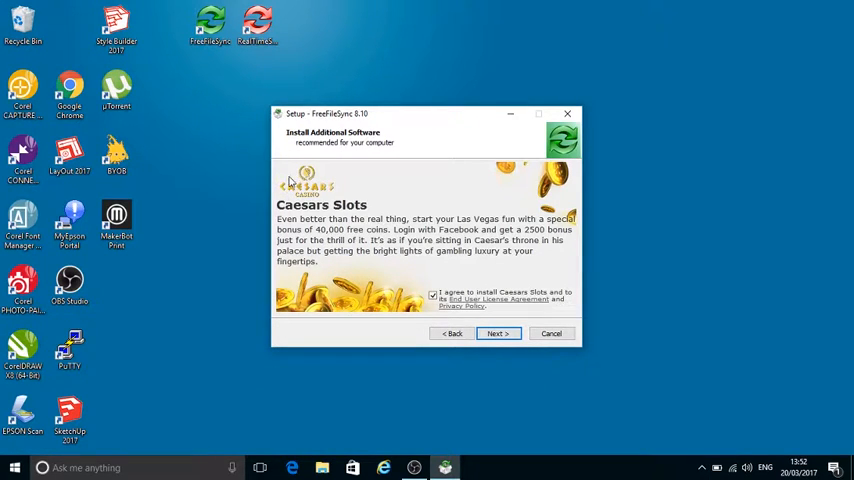
{"action": "mouse_move", "coordinate": [439, 268]}
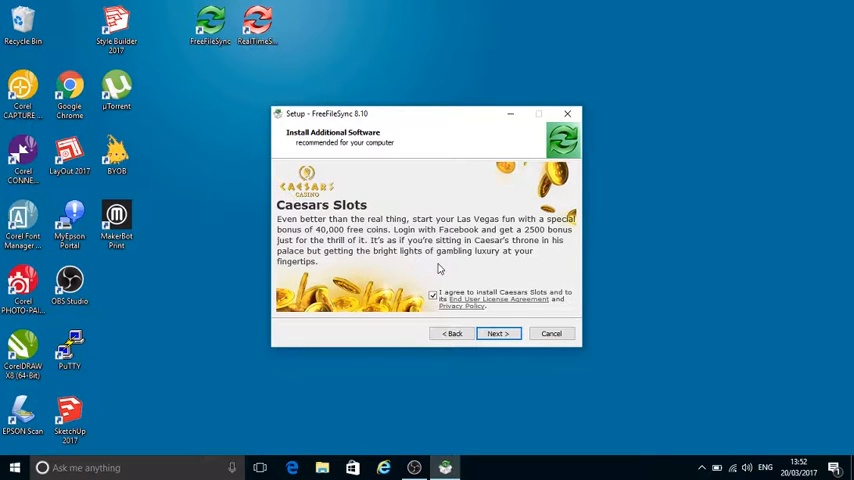
Untick the Caesars Slots offer, complete the FreeFileSync 8.10 install and finish the wizard
{"action": "left_click", "coordinate": [430, 294]}
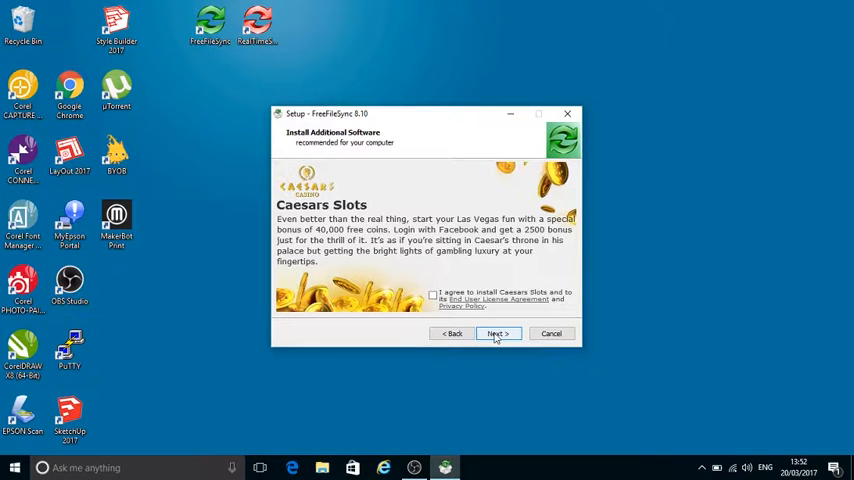
{"action": "left_click", "coordinate": [498, 333]}
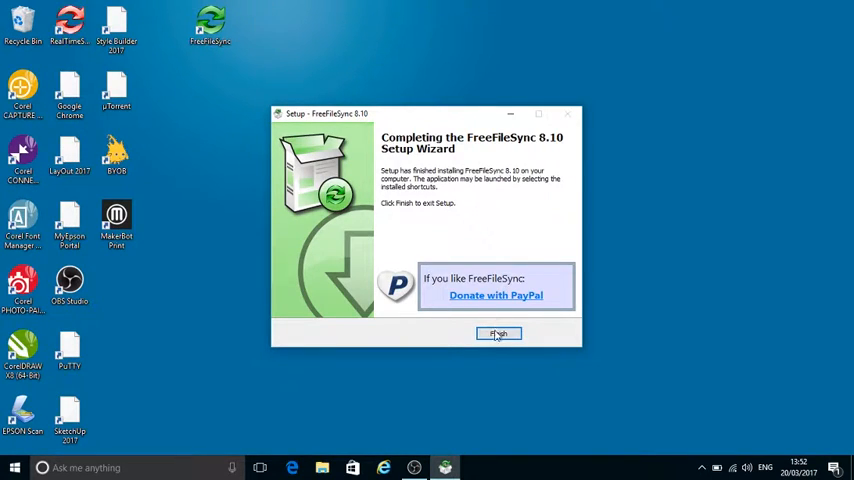
{"action": "left_click", "coordinate": [498, 333]}
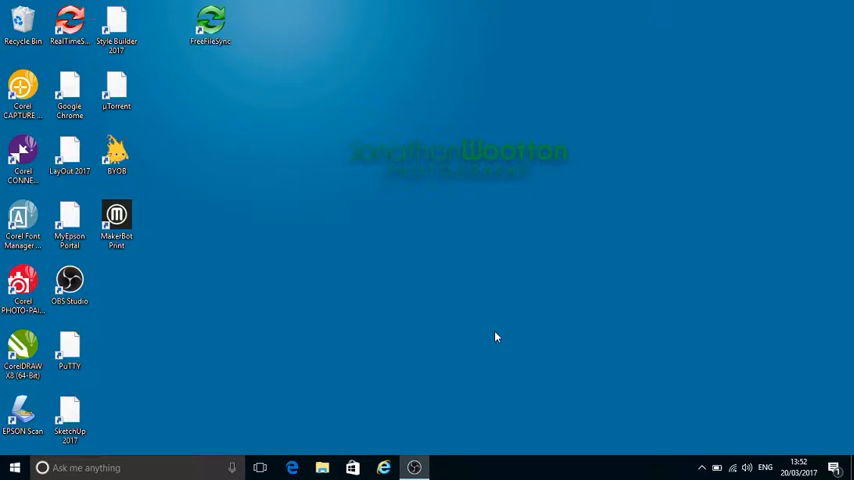
Start FreeFileSync from its desktop shortcut
{"action": "left_click", "coordinate": [60, 22]}
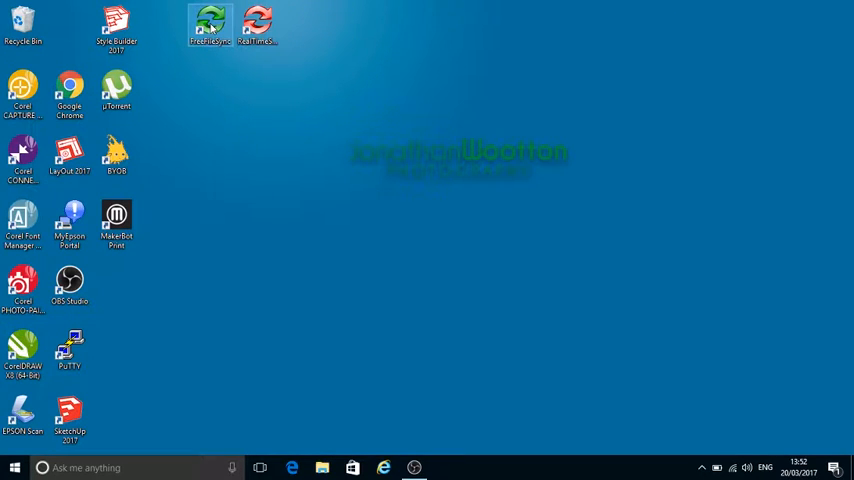
{"action": "double_click", "coordinate": [203, 22]}
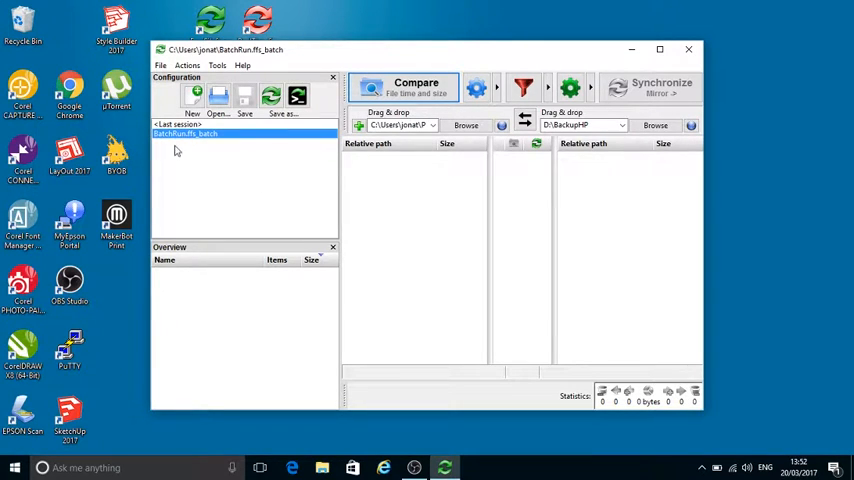
{"action": "mouse_move", "coordinate": [236, 167]}
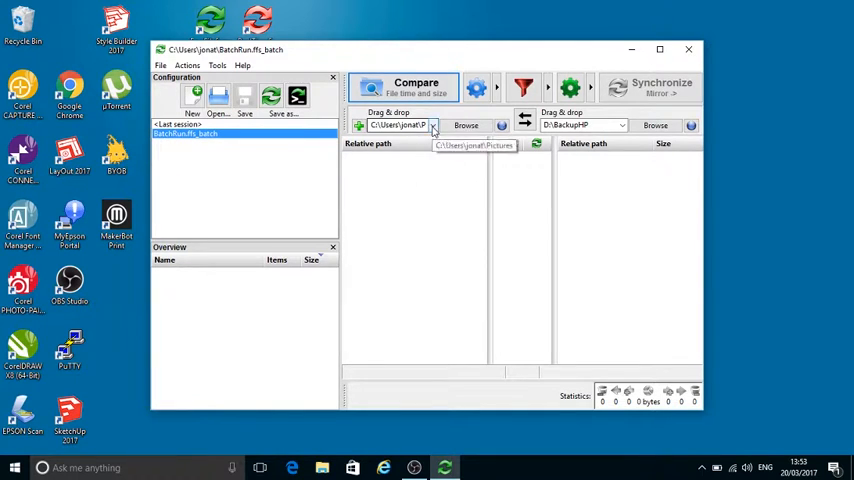
Choose C:\Users\jonat\Pictures from the left folder history list
{"action": "left_click", "coordinate": [431, 124]}
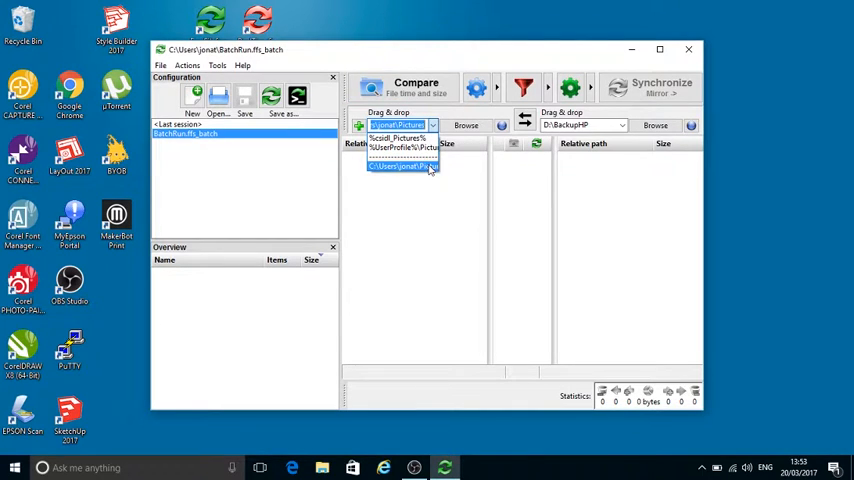
{"action": "left_click", "coordinate": [402, 167]}
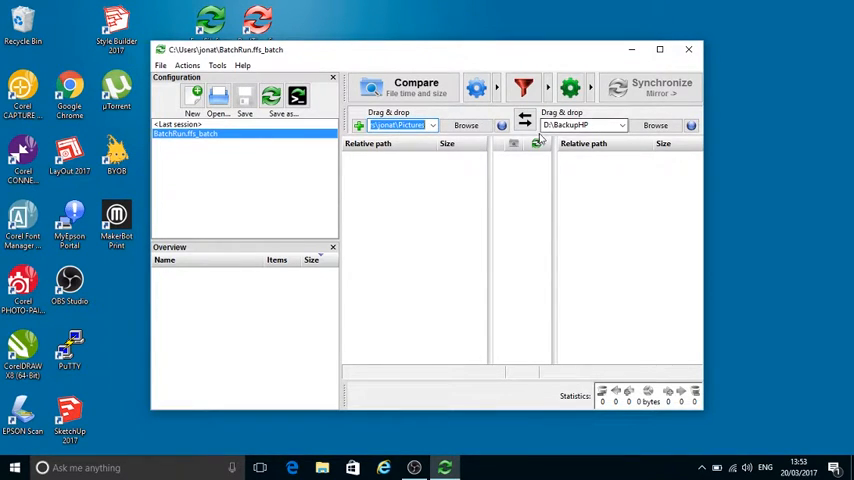
{"action": "mouse_move", "coordinate": [572, 82]}
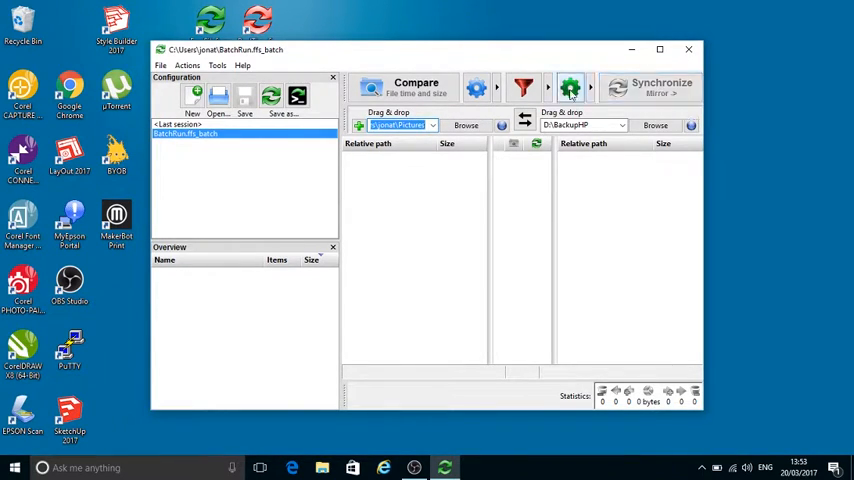
{"action": "mouse_move", "coordinate": [574, 85]}
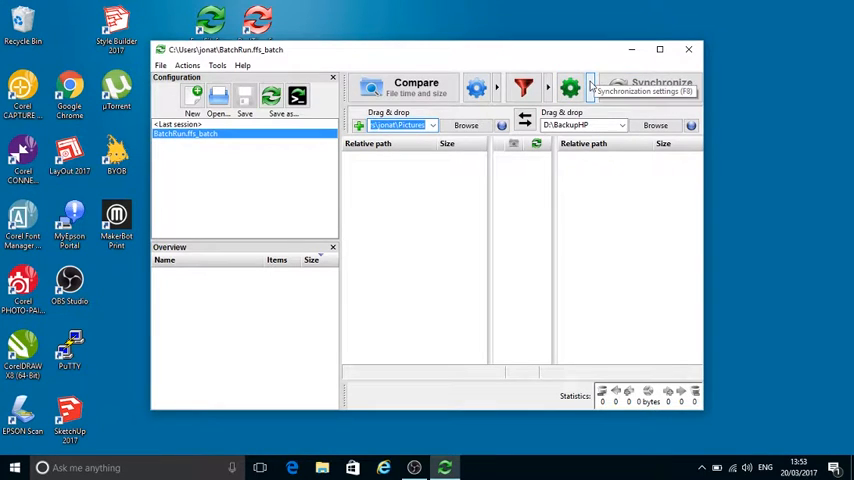
{"action": "left_click", "coordinate": [595, 84]}
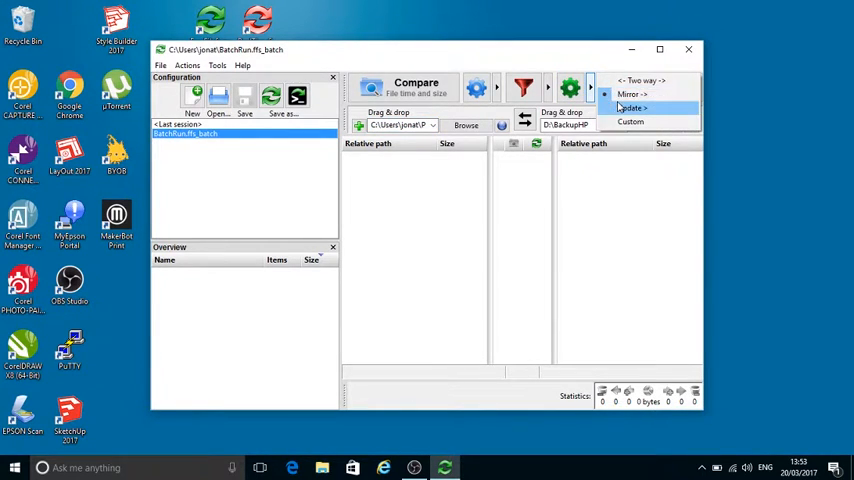
{"action": "mouse_move", "coordinate": [638, 95]}
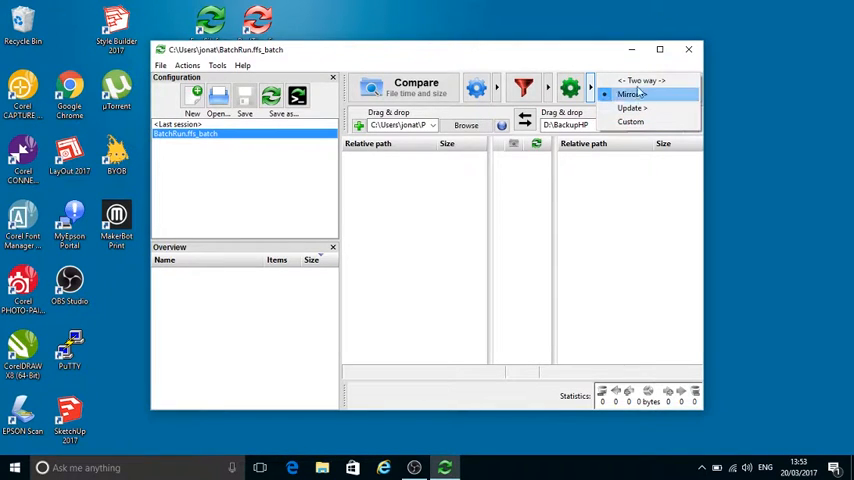
{"action": "mouse_move", "coordinate": [651, 79]}
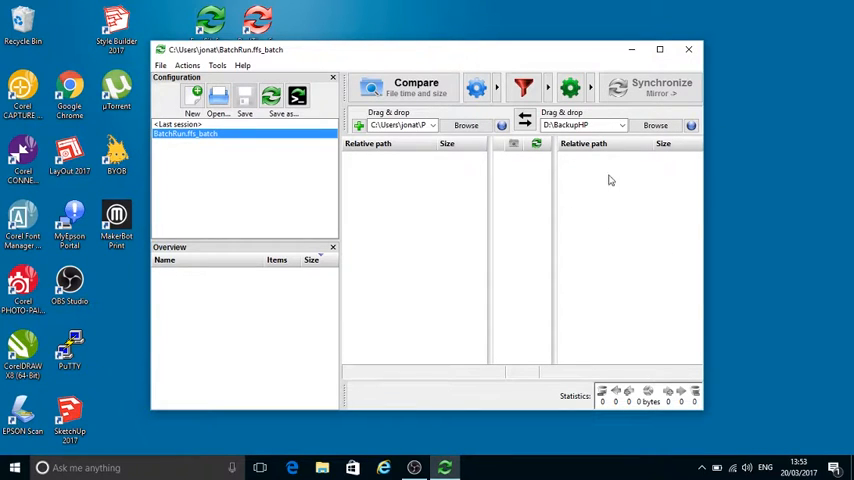
{"action": "mouse_move", "coordinate": [604, 235]}
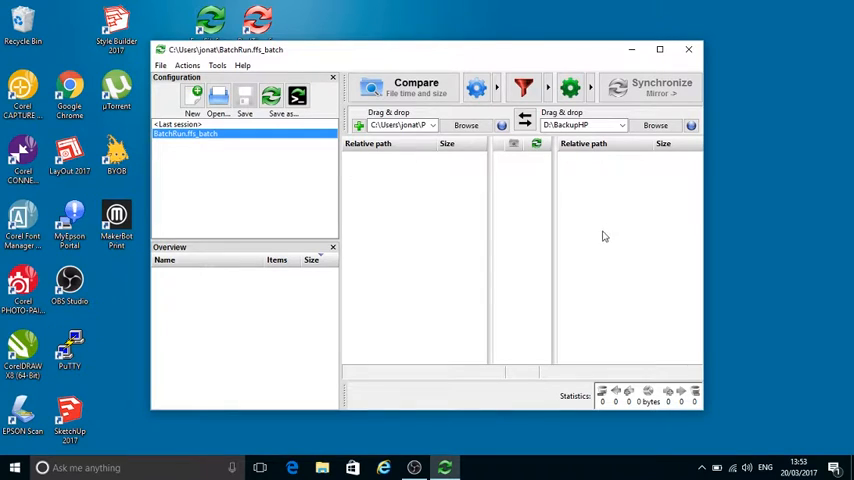
{"action": "mouse_move", "coordinate": [392, 267]}
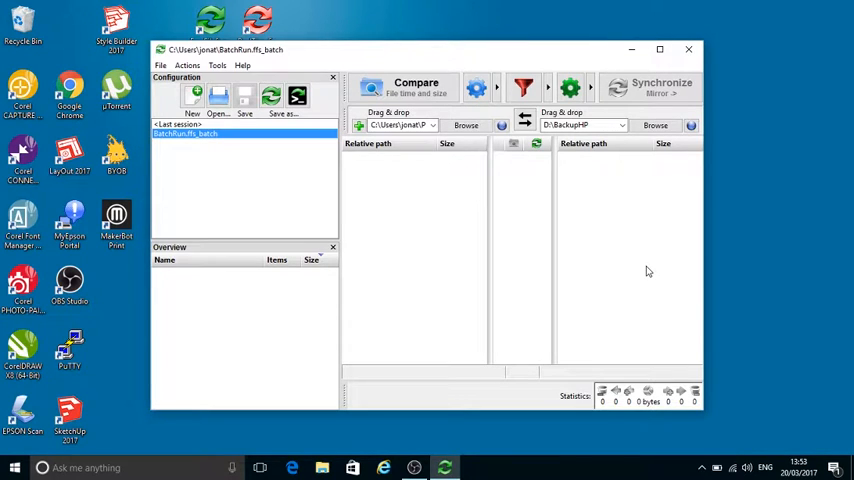
{"action": "mouse_move", "coordinate": [399, 204]}
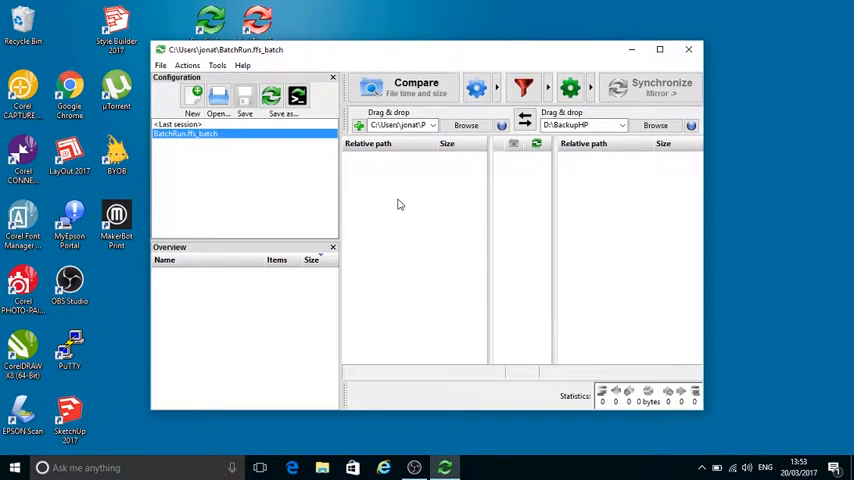
{"action": "mouse_move", "coordinate": [432, 143]}
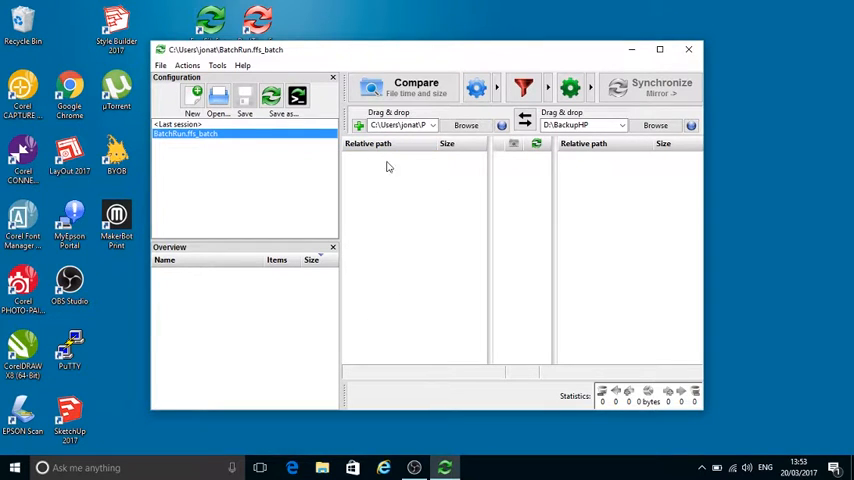
{"action": "mouse_move", "coordinate": [621, 185]}
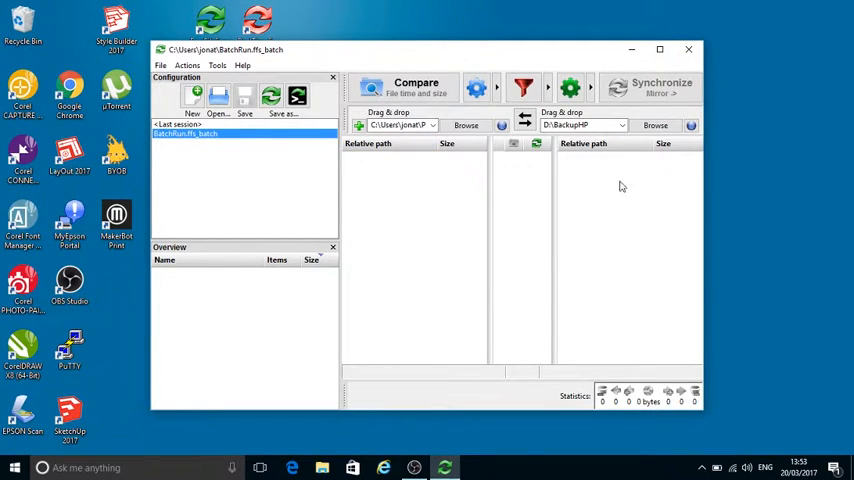
{"action": "mouse_move", "coordinate": [615, 287]}
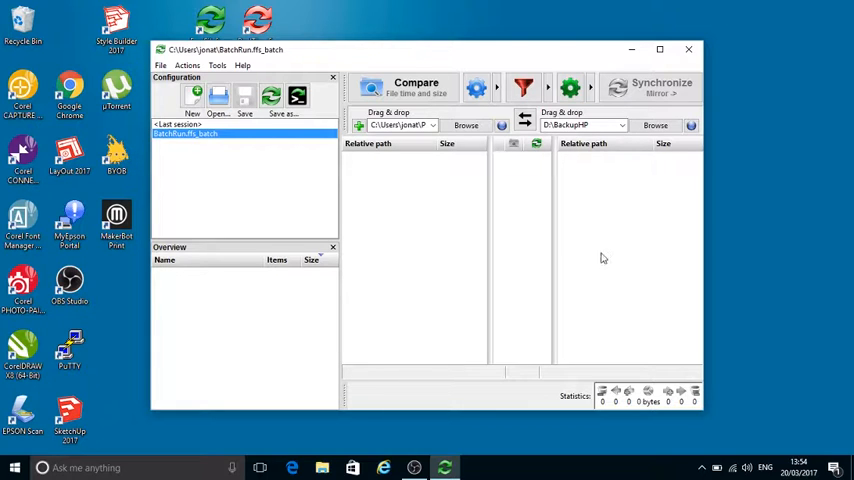
{"action": "mouse_move", "coordinate": [529, 87]}
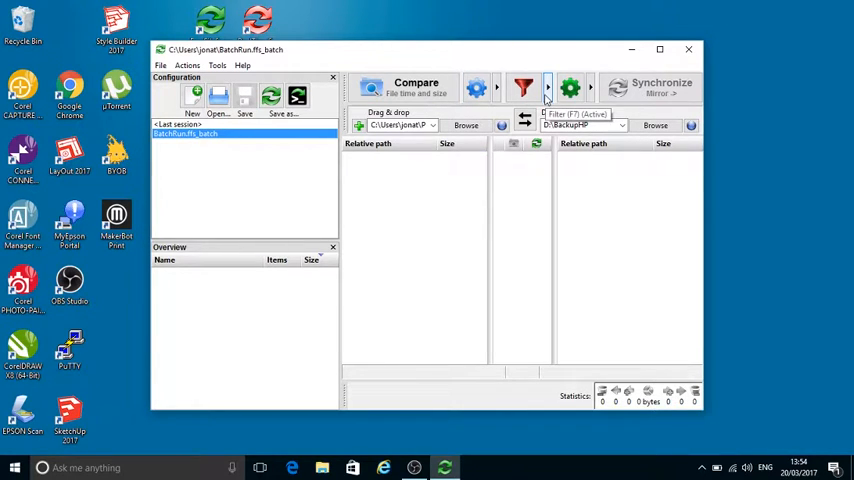
{"action": "left_click", "coordinate": [541, 88]}
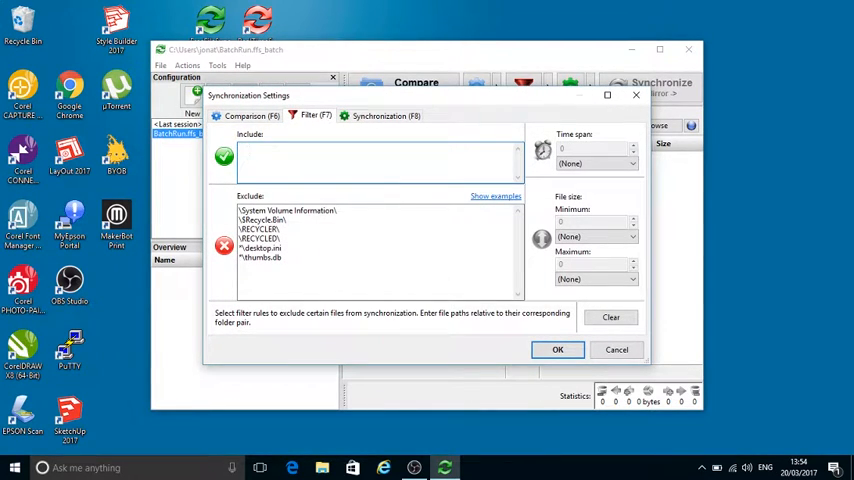
{"action": "type", "text": "*.cr2"}
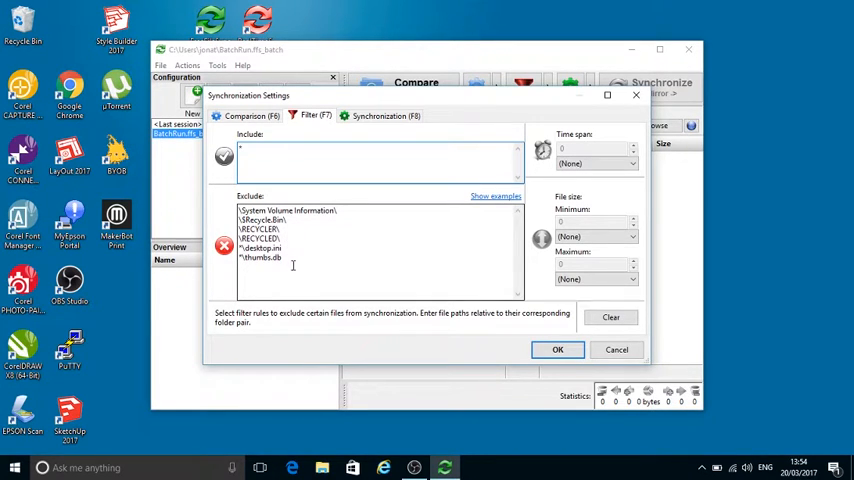
{"action": "mouse_move", "coordinate": [395, 320]}
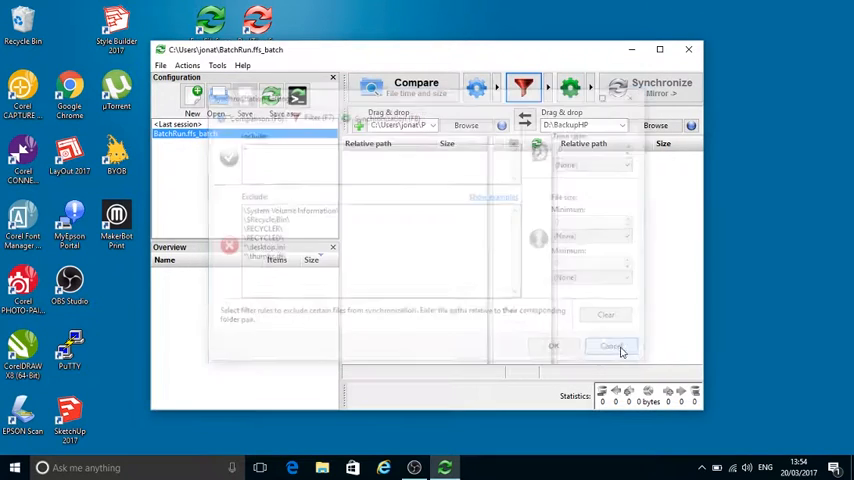
{"action": "left_click", "coordinate": [608, 345]}
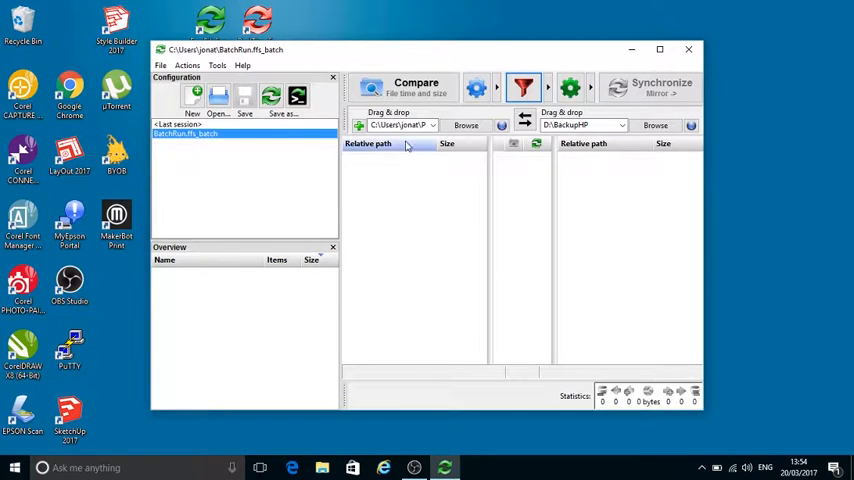
Remove BatchRun.ffs_batch from the configuration list and browse to This PC > Pictures as source
{"action": "right_click", "coordinate": [185, 133]}
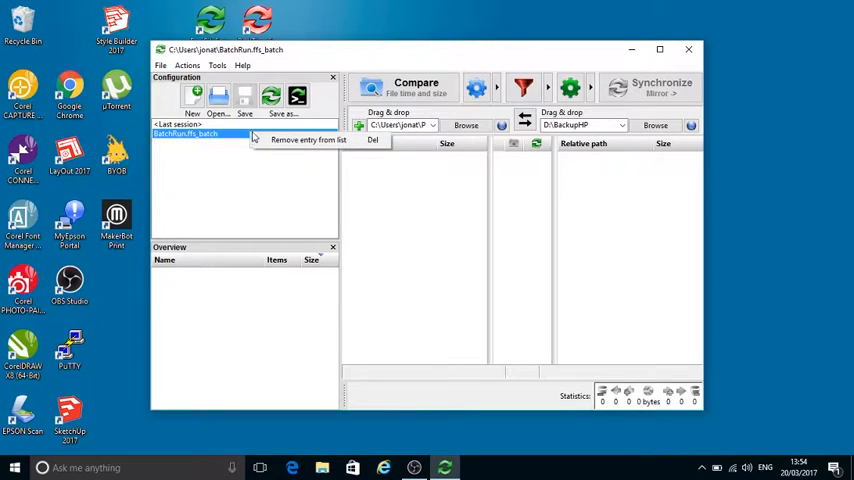
{"action": "left_click", "coordinate": [306, 139]}
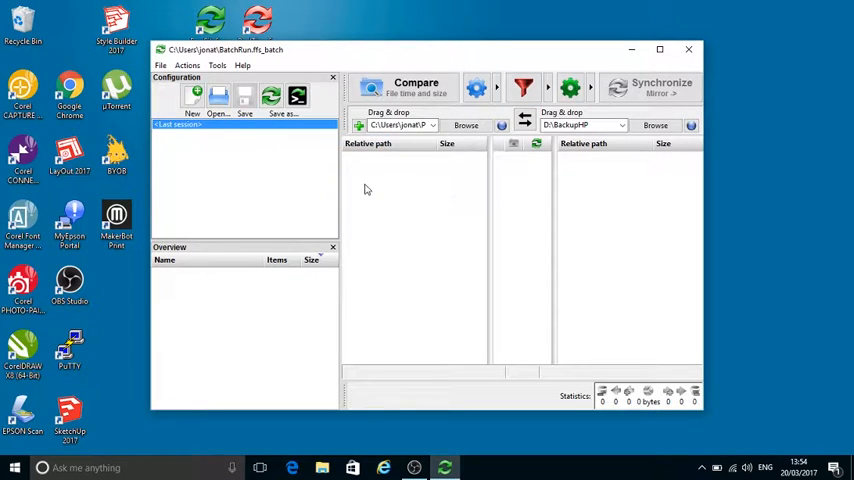
{"action": "left_click", "coordinate": [466, 125]}
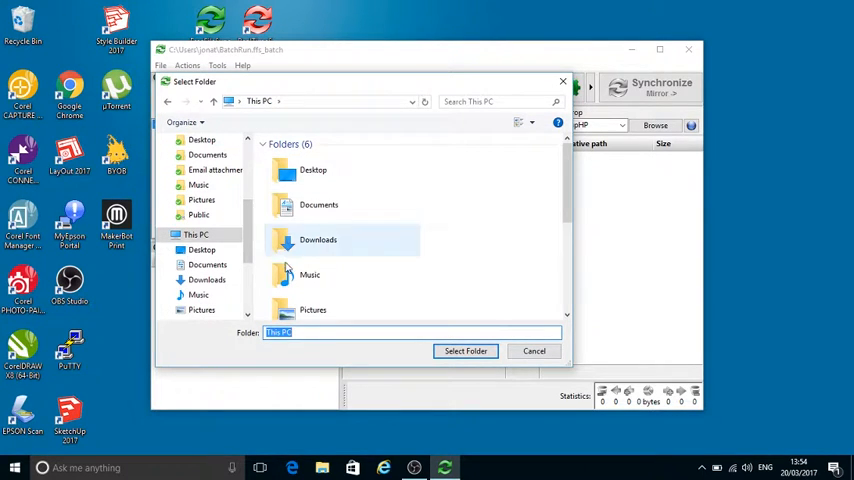
{"action": "mouse_move", "coordinate": [310, 274]}
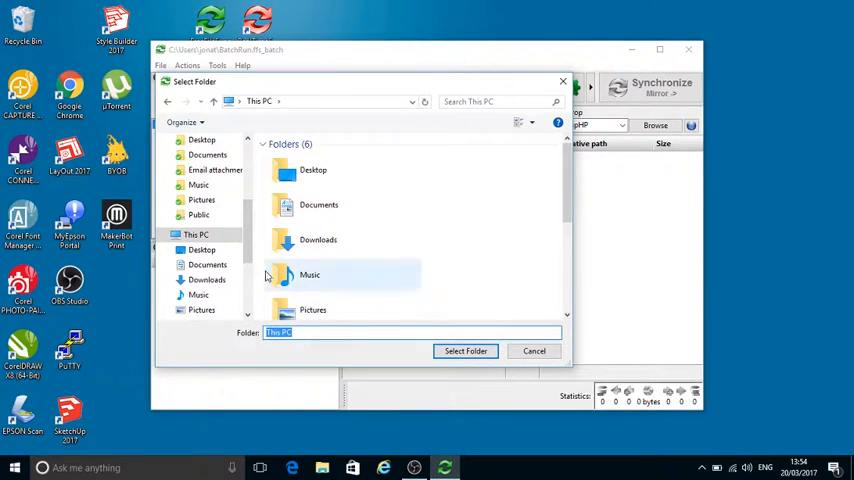
{"action": "left_click", "coordinate": [313, 301]}
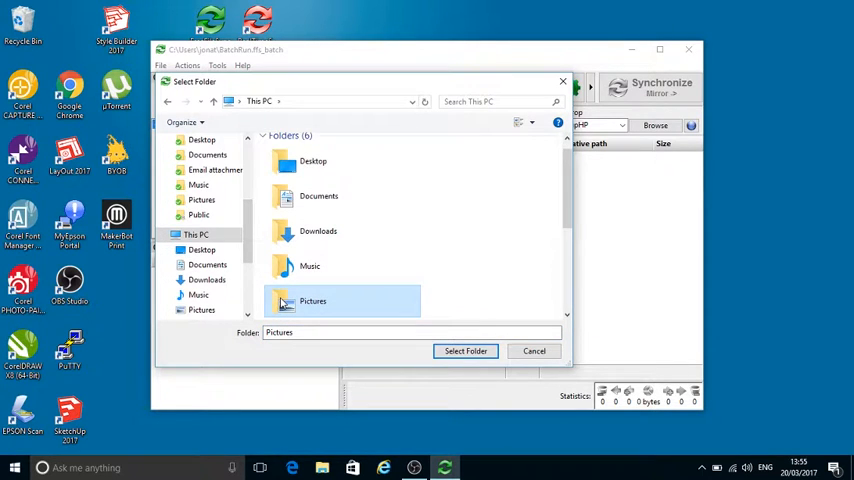
{"action": "double_click", "coordinate": [313, 300]}
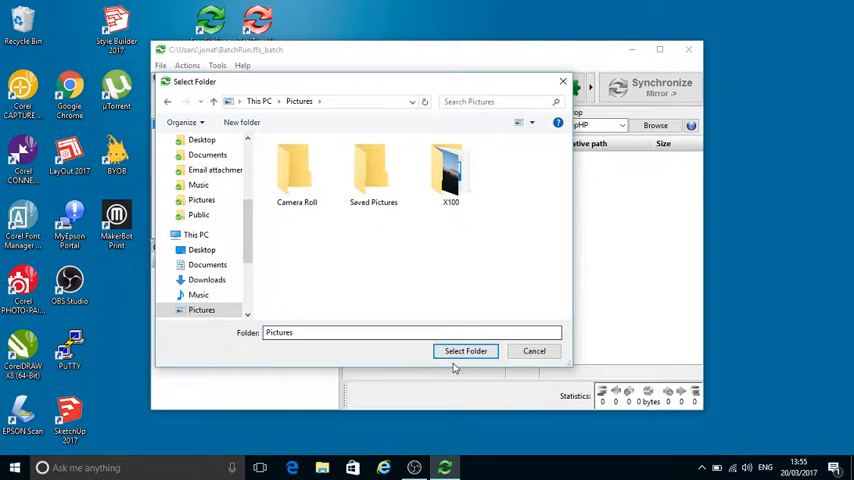
{"action": "left_click", "coordinate": [465, 351]}
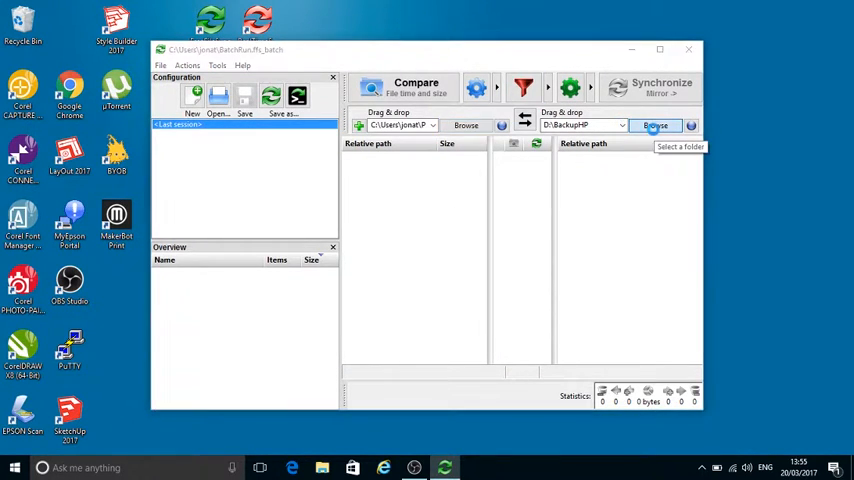
Browse for the destination folder, showing KINGSTON (D:) in the folder picker
{"action": "left_click", "coordinate": [655, 124]}
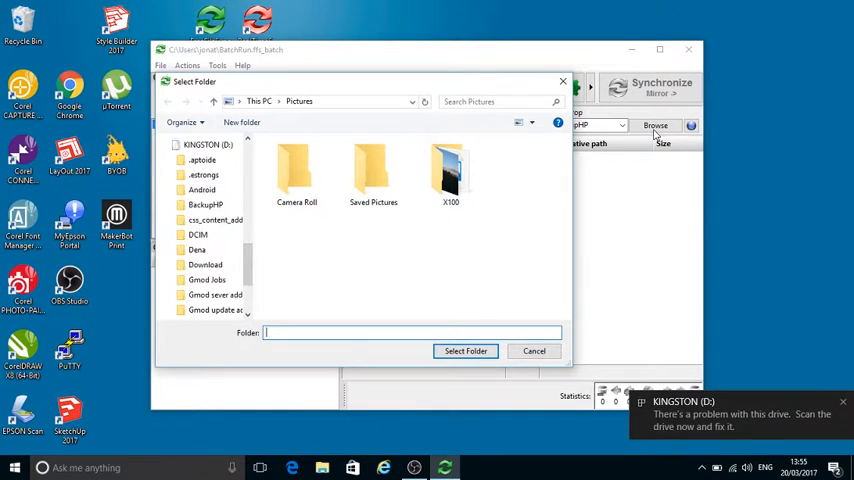
{"action": "mouse_move", "coordinate": [816, 443]}
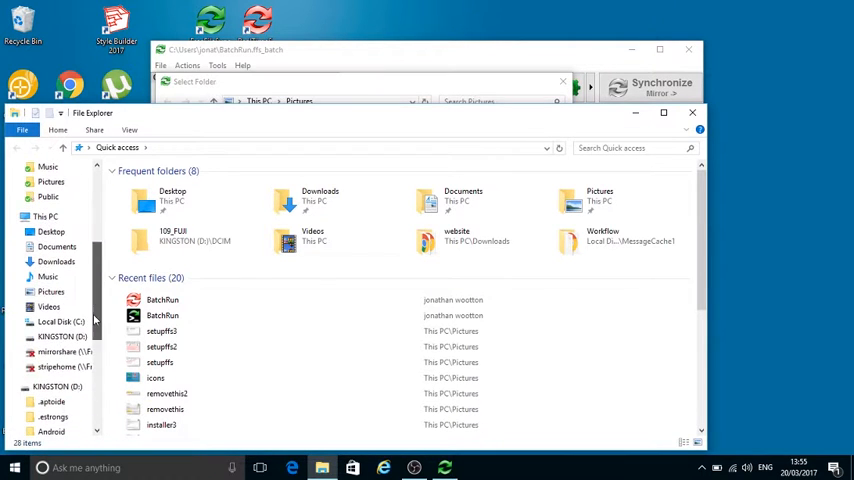
Open KINGSTON (D:) in File Explorer and highlight the BackupHP folder
{"action": "left_click", "coordinate": [62, 336]}
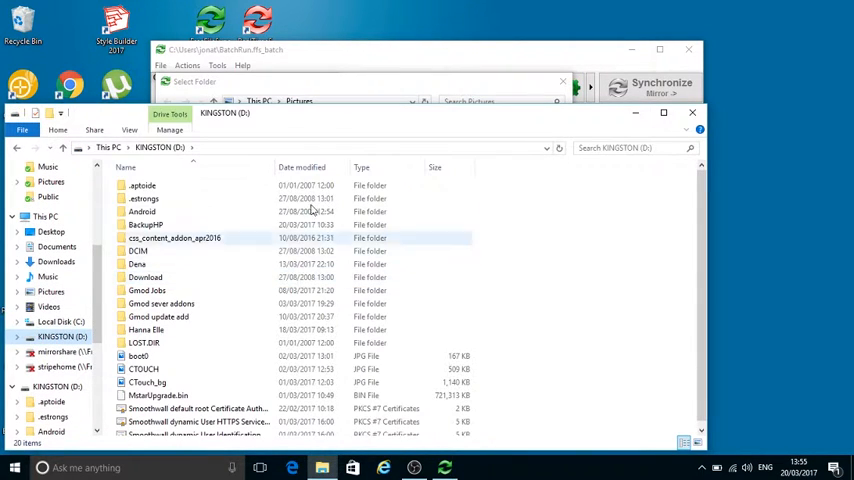
{"action": "left_click", "coordinate": [144, 224]}
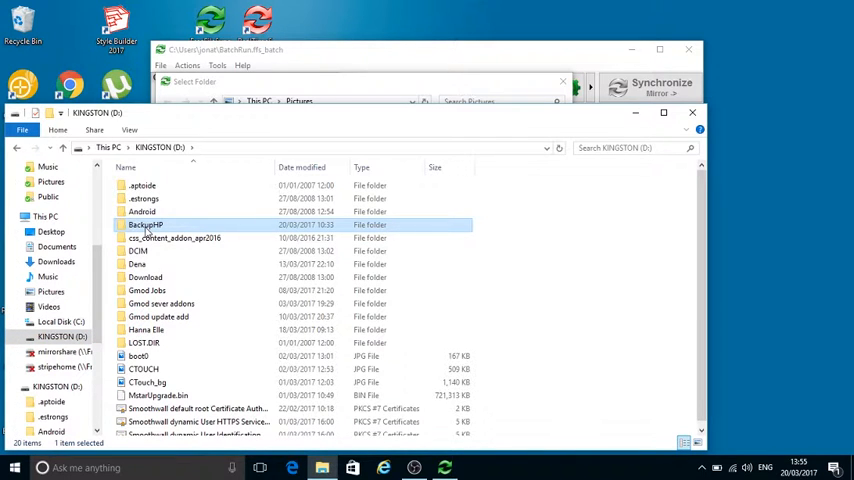
{"action": "mouse_move", "coordinate": [638, 253]}
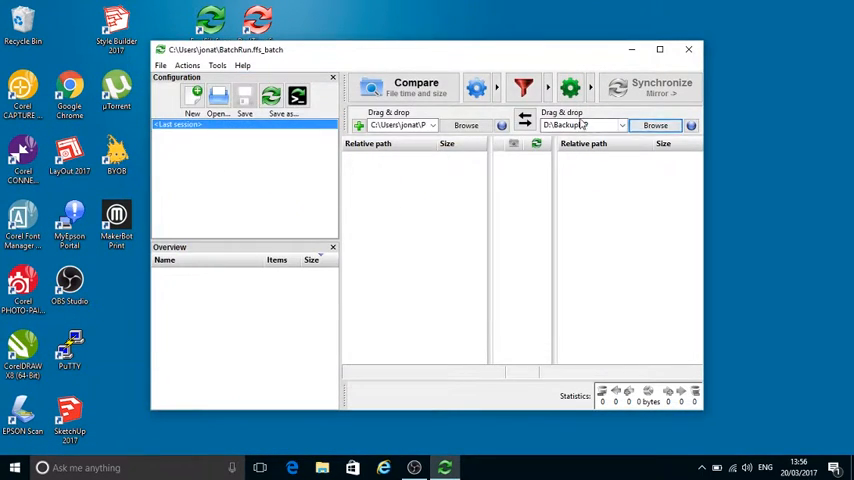
Choose MyPictureBackup on KINGSTON (D:) in the folder picker as the destination path
{"action": "left_click", "coordinate": [656, 125]}
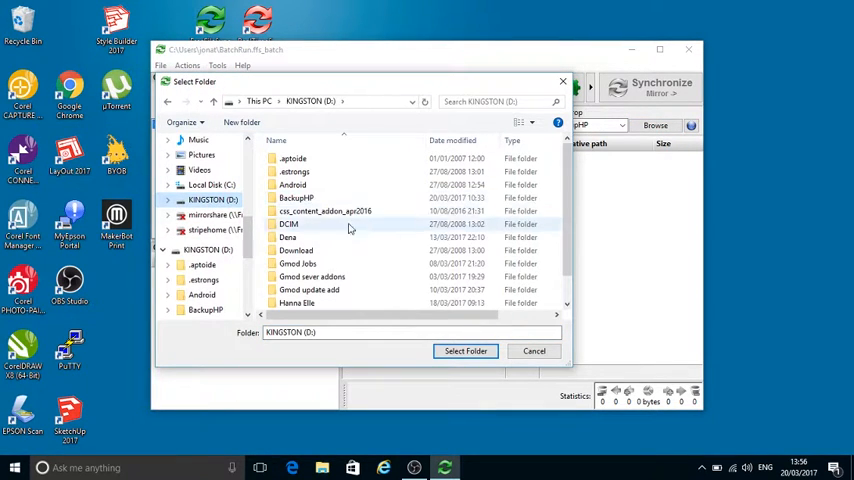
{"action": "scroll", "scroll_direction": "down", "scroll_amount": 3}
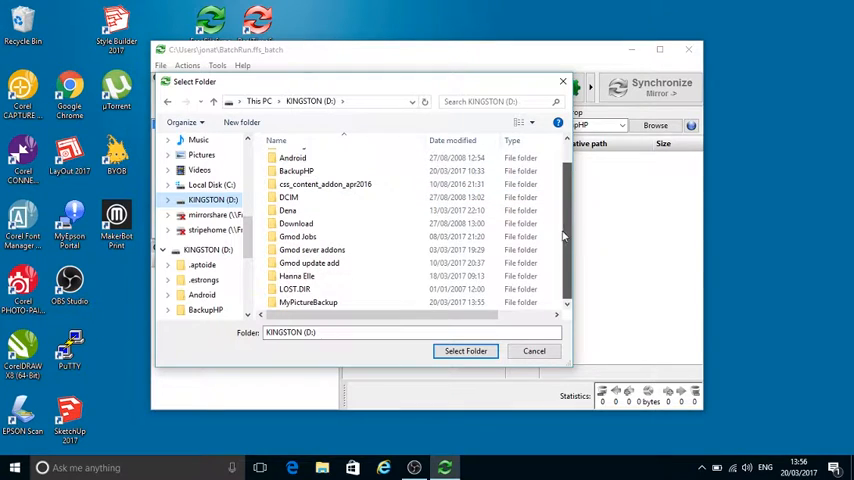
{"action": "left_click", "coordinate": [308, 302]}
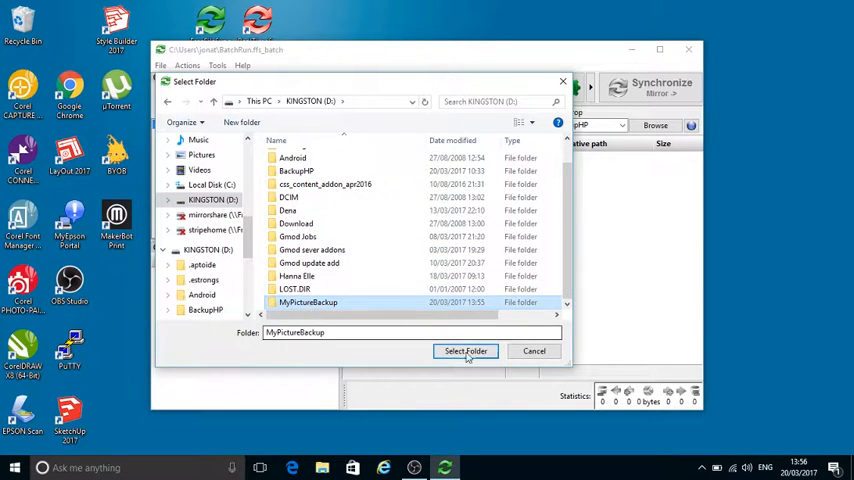
{"action": "left_click", "coordinate": [465, 351]}
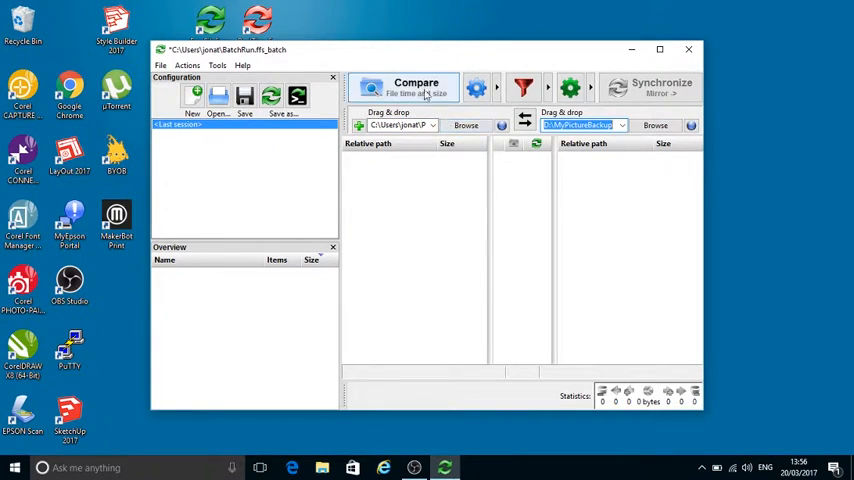
Compare Pictures with D:\MyPictureBackup, mirror the 31 items (169 MB), and close the report
{"action": "left_click", "coordinate": [413, 85]}
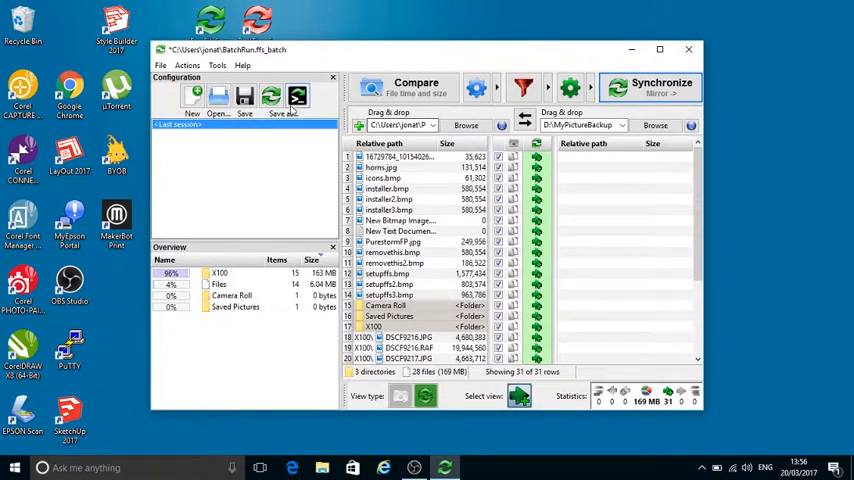
{"action": "mouse_move", "coordinate": [300, 95]}
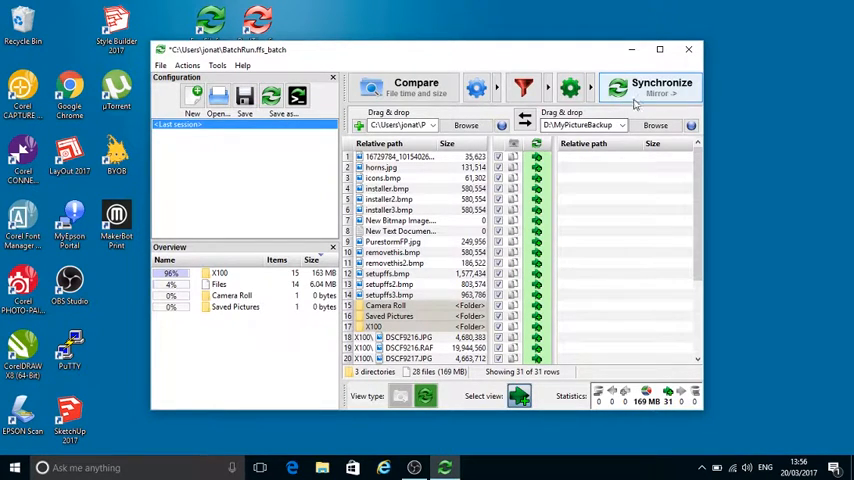
{"action": "left_click", "coordinate": [661, 87]}
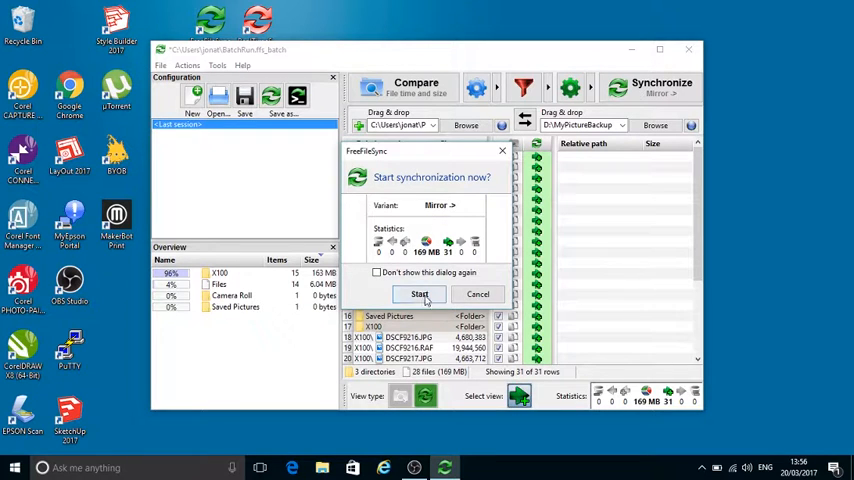
{"action": "left_click", "coordinate": [419, 293]}
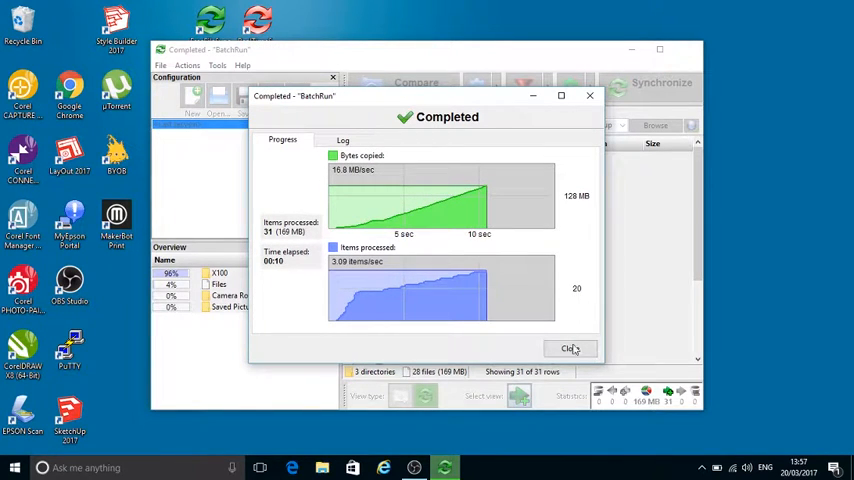
{"action": "left_click", "coordinate": [570, 348]}
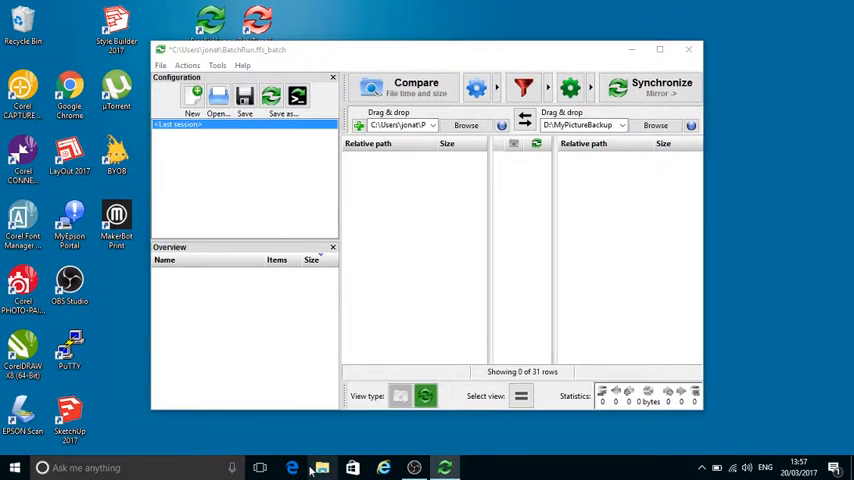
Open D:\MyPictureBackup in File Explorer and delete the installer image
{"action": "left_click", "coordinate": [321, 465]}
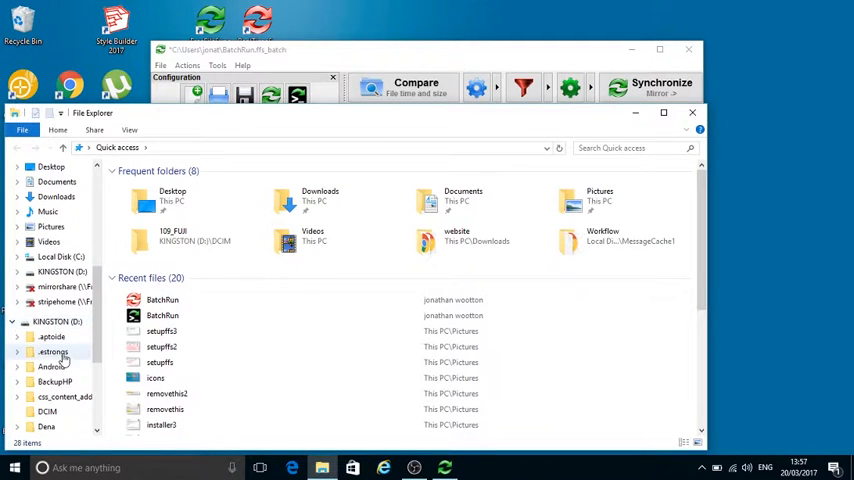
{"action": "left_click", "coordinate": [63, 411]}
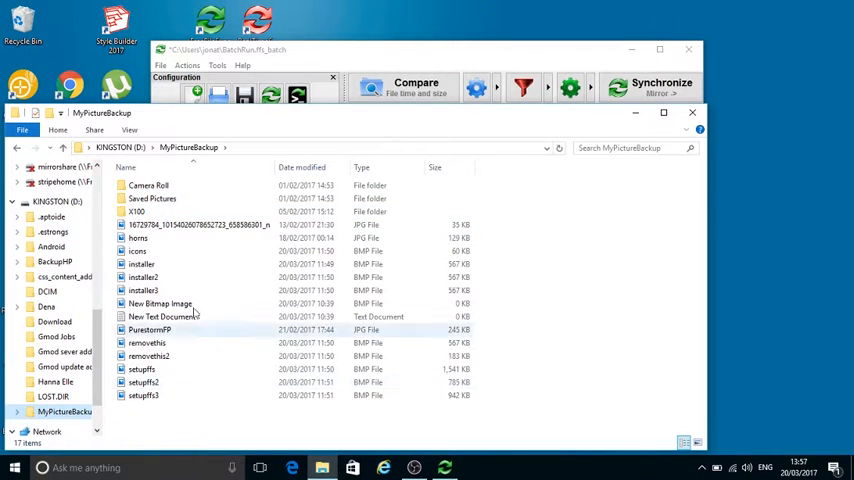
{"action": "mouse_move", "coordinate": [199, 181]}
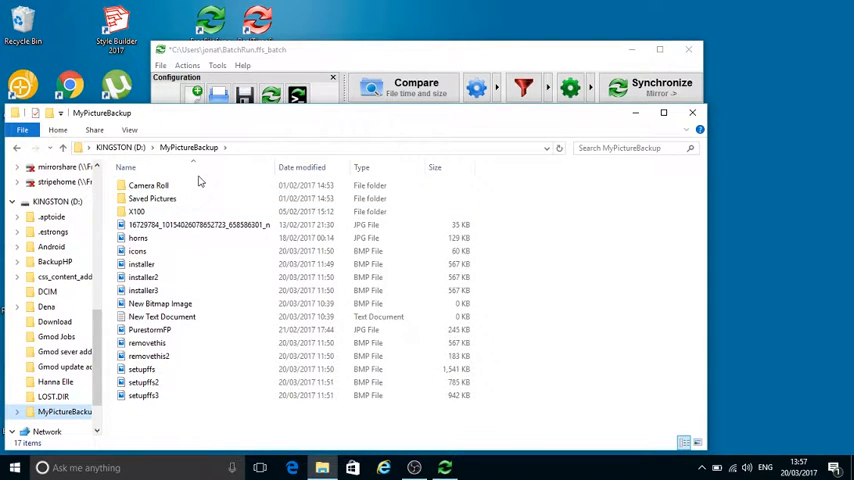
{"action": "mouse_move", "coordinate": [693, 115]}
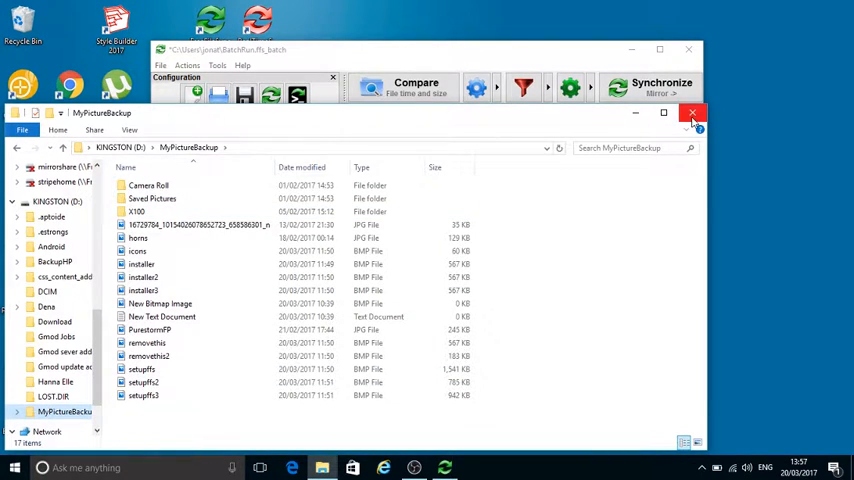
{"action": "left_click", "coordinate": [140, 264]}
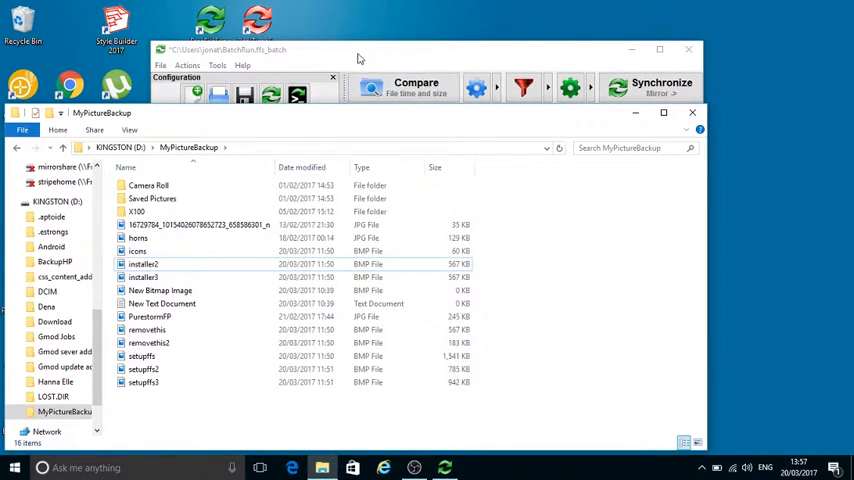
Re-sync to restore installer.bmp (567 KB) into D:\MyPictureBackup and close the report
{"action": "left_click", "coordinate": [403, 86]}
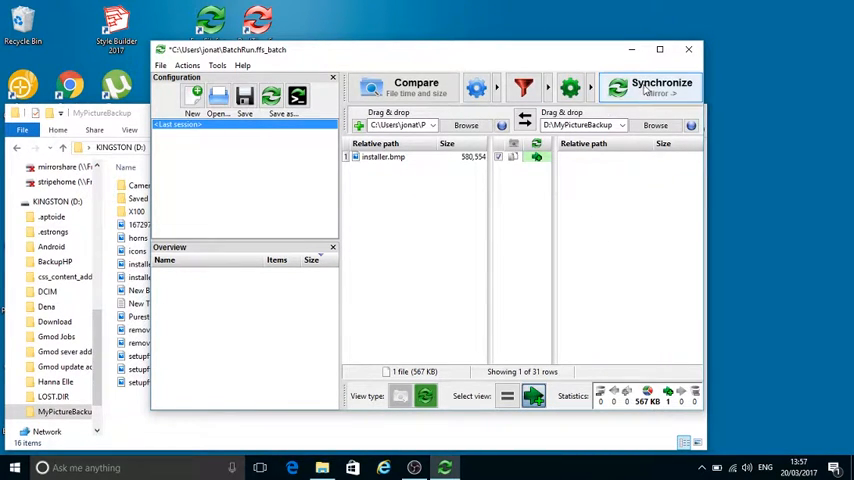
{"action": "left_click", "coordinate": [663, 85]}
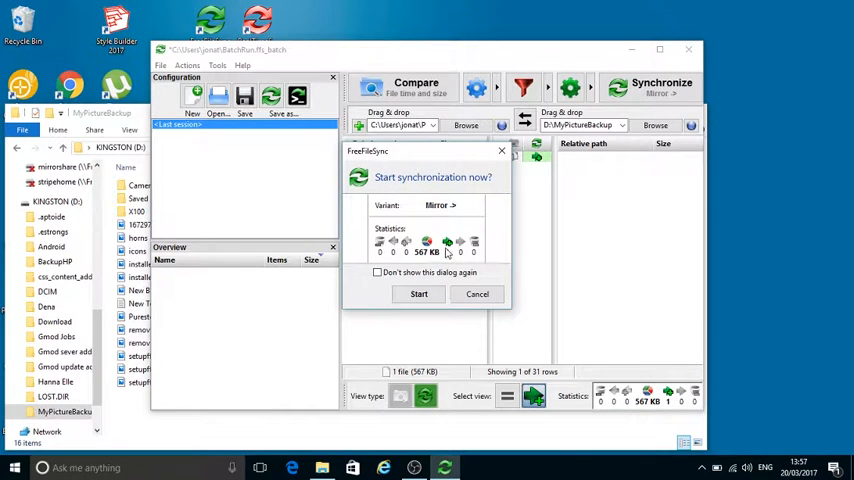
{"action": "left_click", "coordinate": [418, 293]}
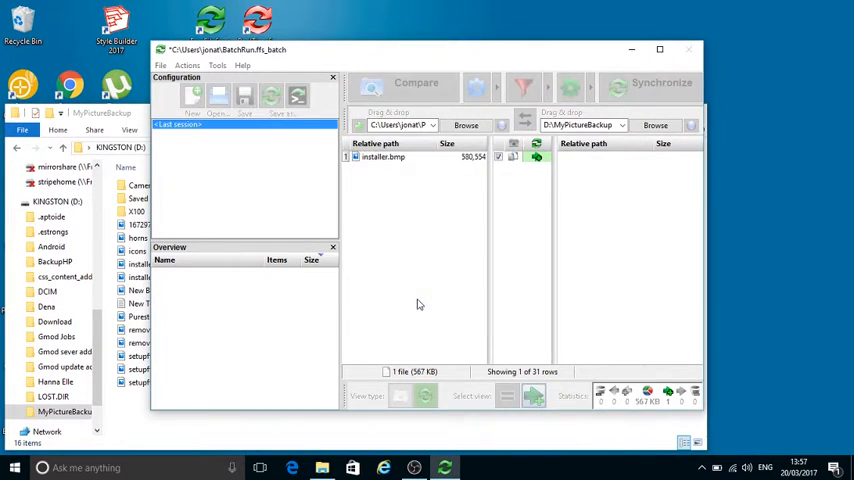
{"action": "left_click", "coordinate": [664, 83]}
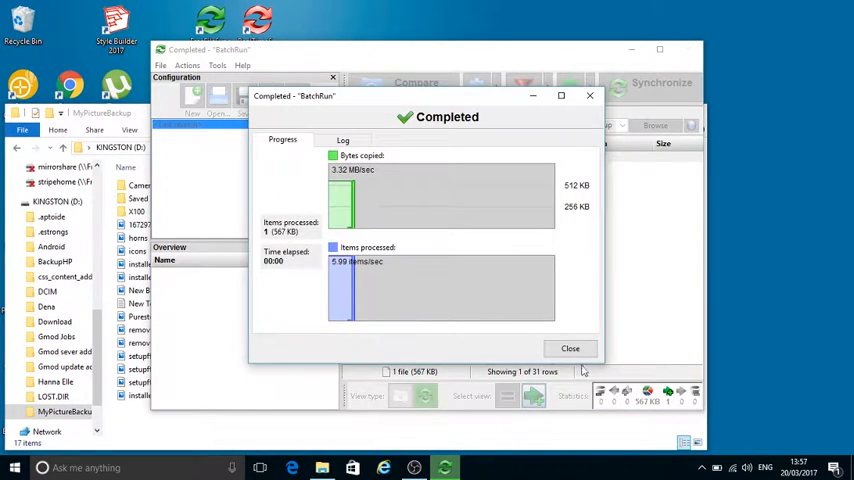
{"action": "left_click", "coordinate": [570, 348]}
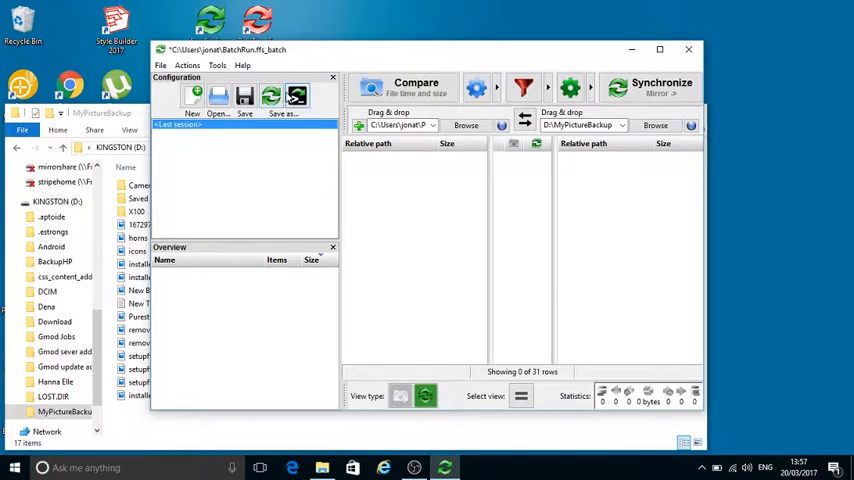
Save the sync setup as the batch file PictureBackup.ffs_batch
{"action": "left_click", "coordinate": [281, 98]}
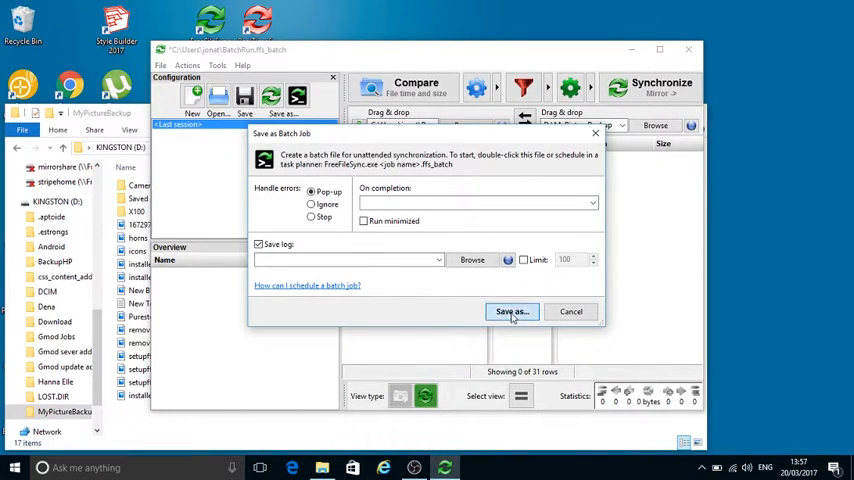
{"action": "left_click", "coordinate": [512, 311]}
{"action": "type", "text": "PictureBackup"}
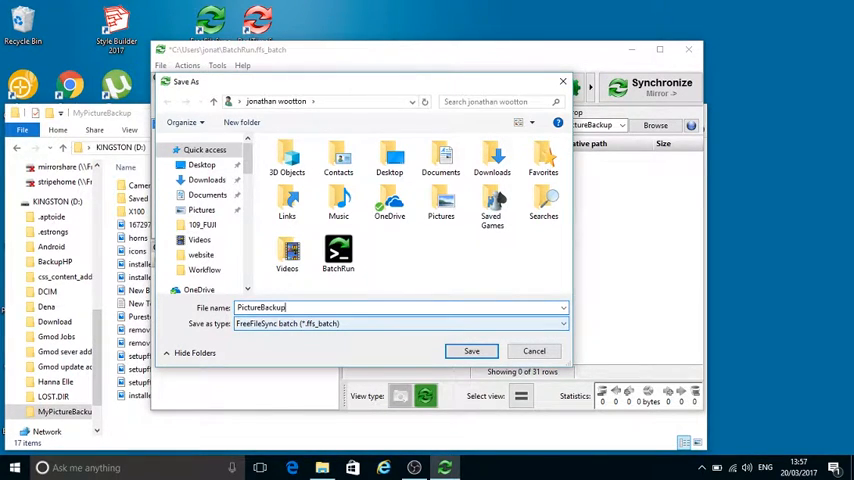
{"action": "left_click", "coordinate": [471, 350]}
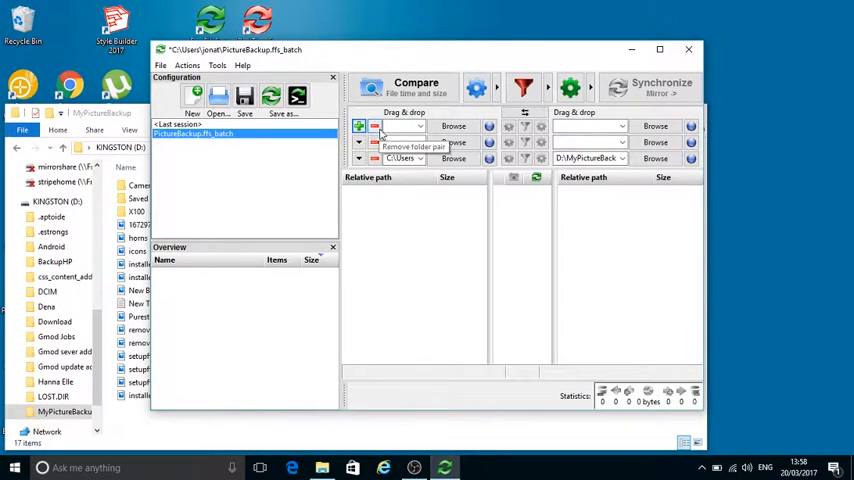
Remove the empty folder pair, look through the Help menu, and close FreeFileSync
{"action": "left_click", "coordinate": [358, 141]}
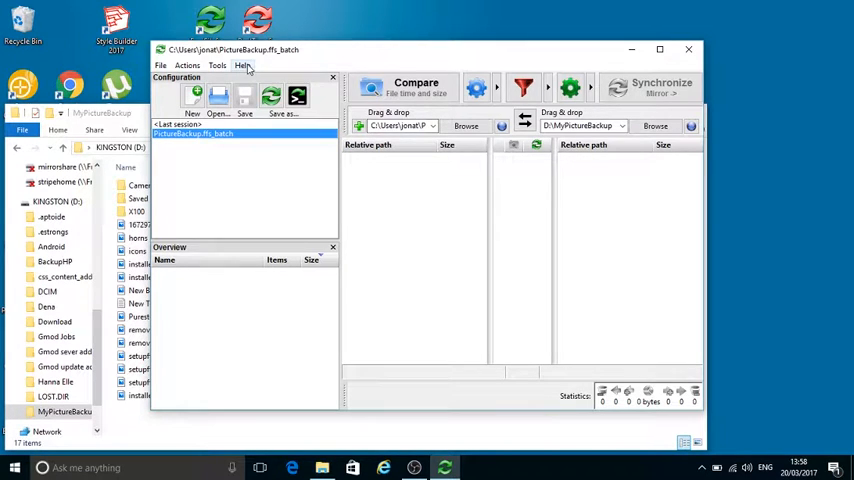
{"action": "left_click", "coordinate": [236, 66]}
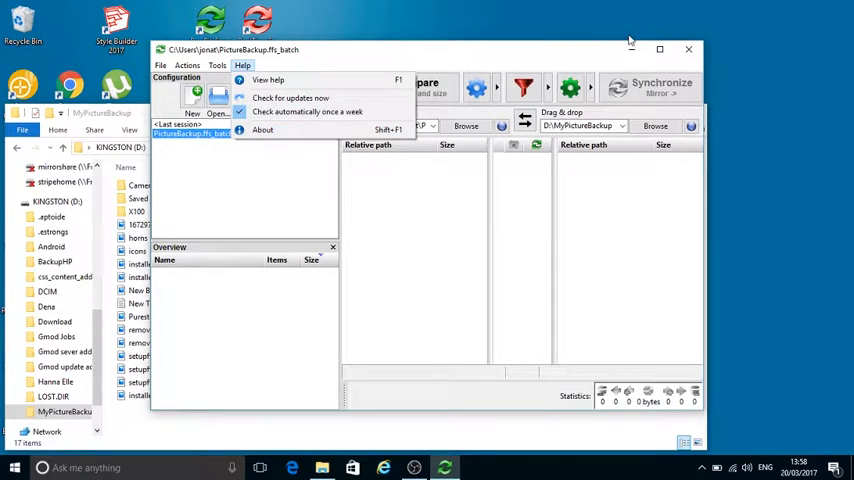
{"action": "mouse_move", "coordinate": [691, 48]}
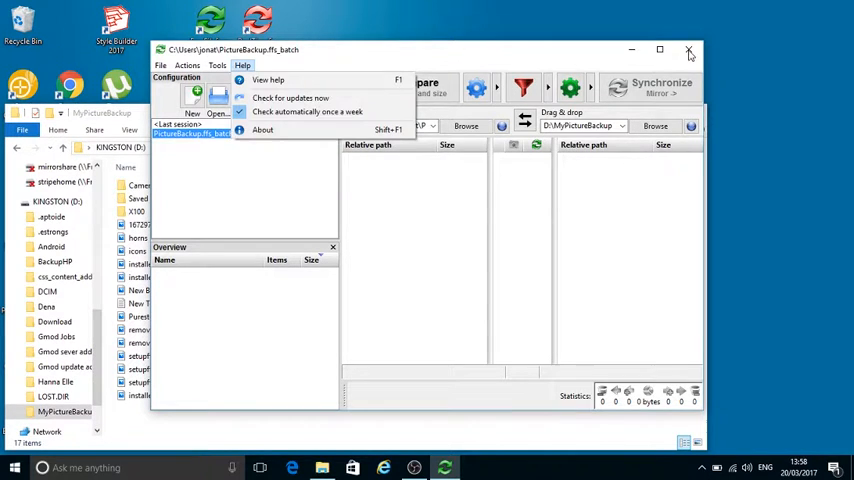
{"action": "left_click", "coordinate": [690, 44]}
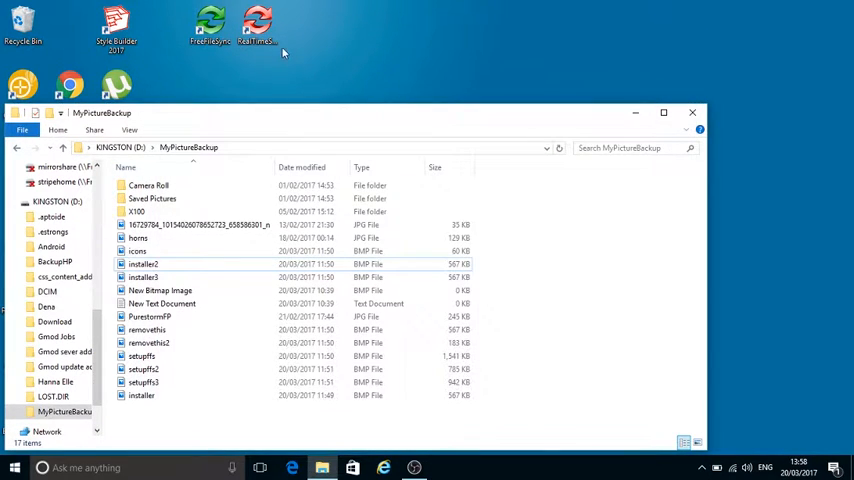
Launch RealTimeSync, load PictureBackup.ffs_batch from the home folder, and start monitoring
{"action": "double_click", "coordinate": [253, 25]}
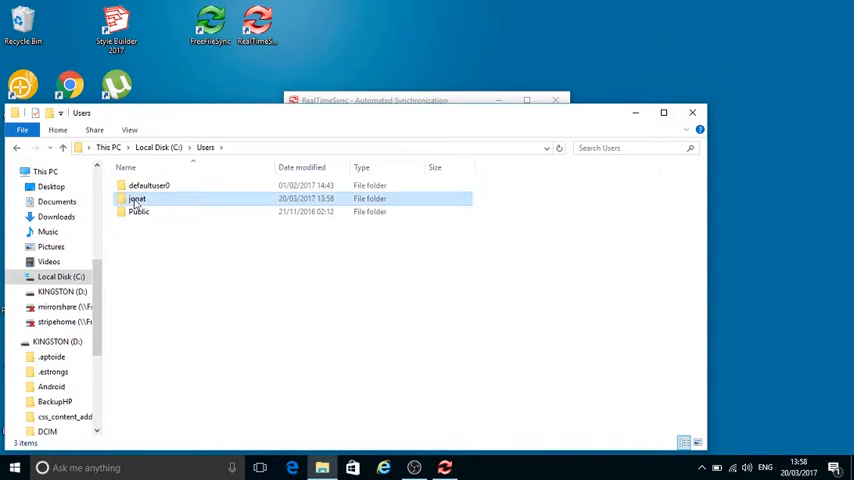
{"action": "double_click", "coordinate": [136, 198]}
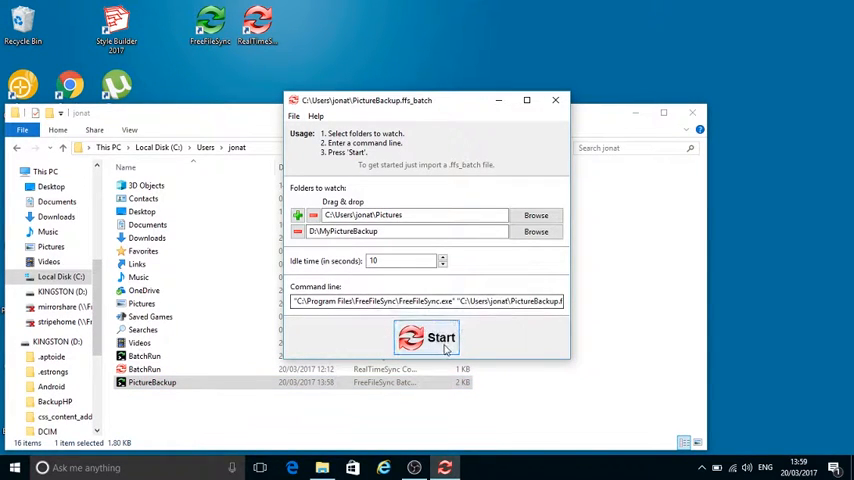
{"action": "left_click", "coordinate": [426, 337]}
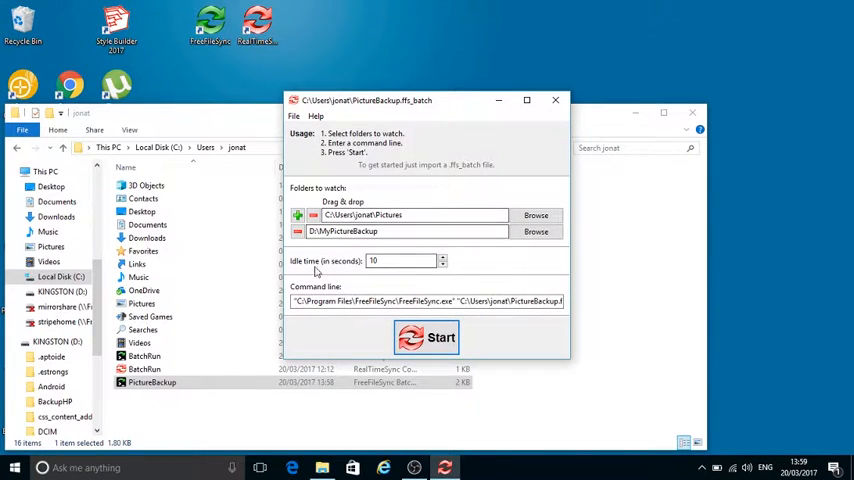
{"action": "mouse_move", "coordinate": [364, 273]}
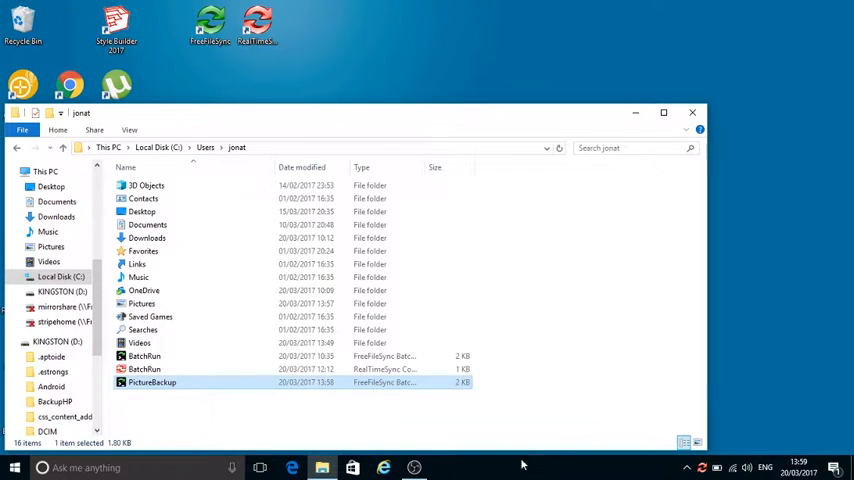
Dismiss the PictureBackup report, relaunch RealTimeSync, and save its setup as PictureBatch.ffs_real
{"action": "right_click", "coordinate": [523, 464]}
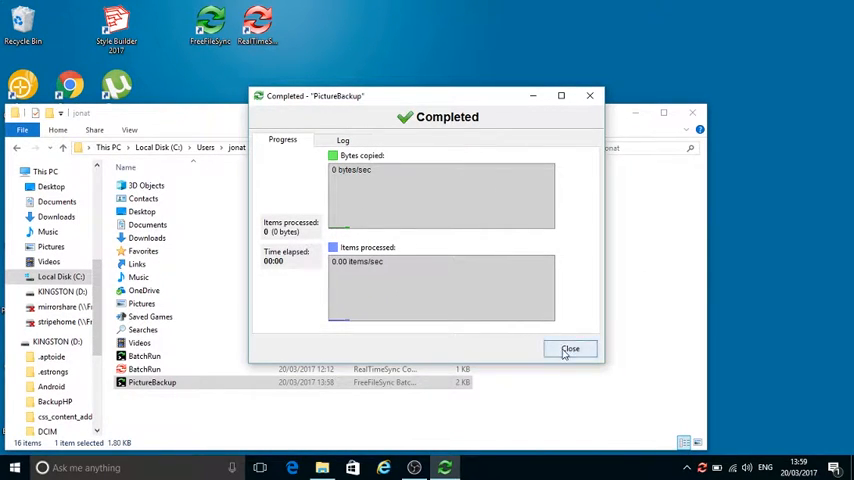
{"action": "left_click", "coordinate": [570, 348]}
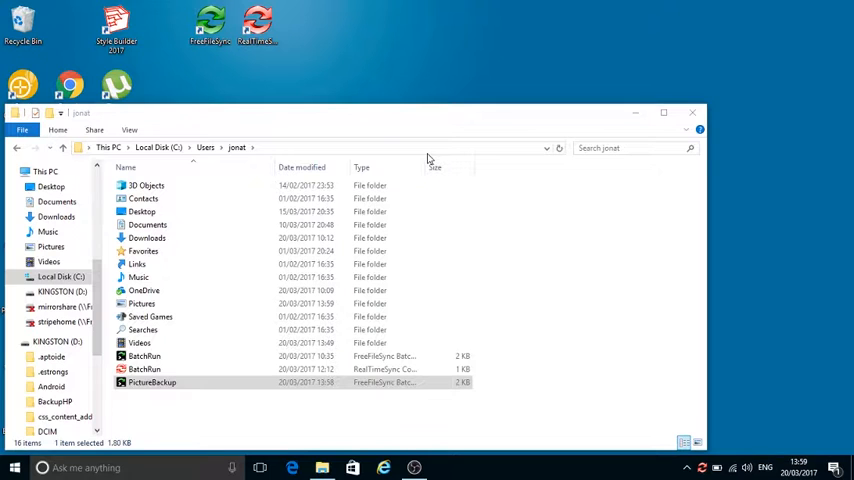
{"action": "mouse_move", "coordinate": [236, 62]}
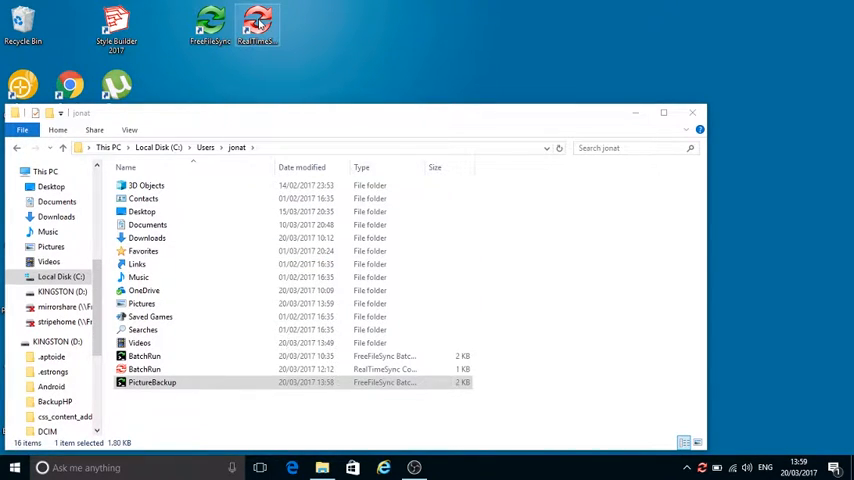
{"action": "double_click", "coordinate": [263, 21]}
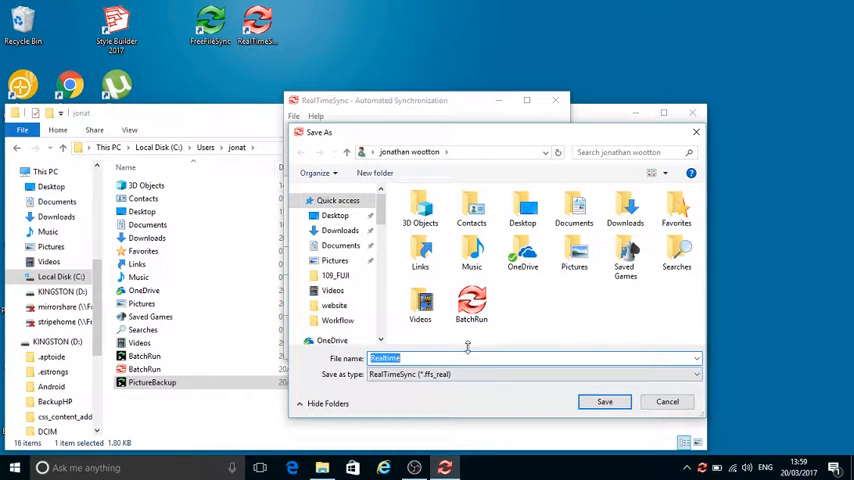
{"action": "mouse_move", "coordinate": [534, 312]}
{"action": "type", "text": "PictureBatch"}
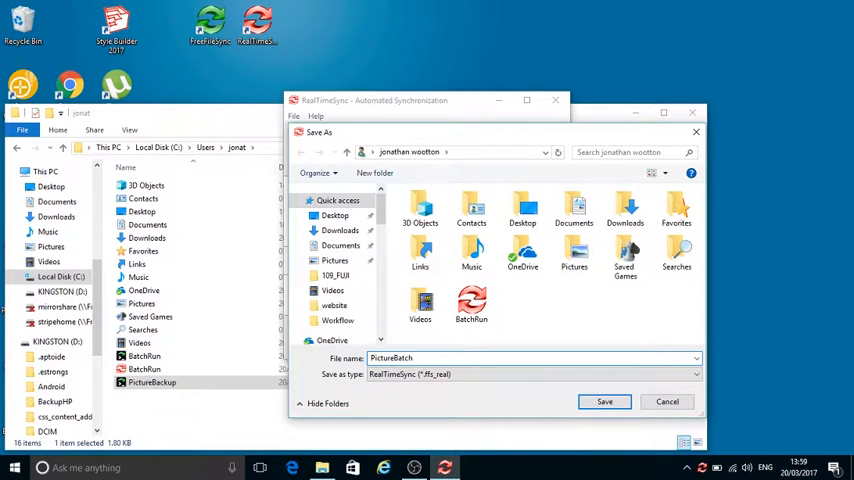
{"action": "left_click", "coordinate": [606, 401]}
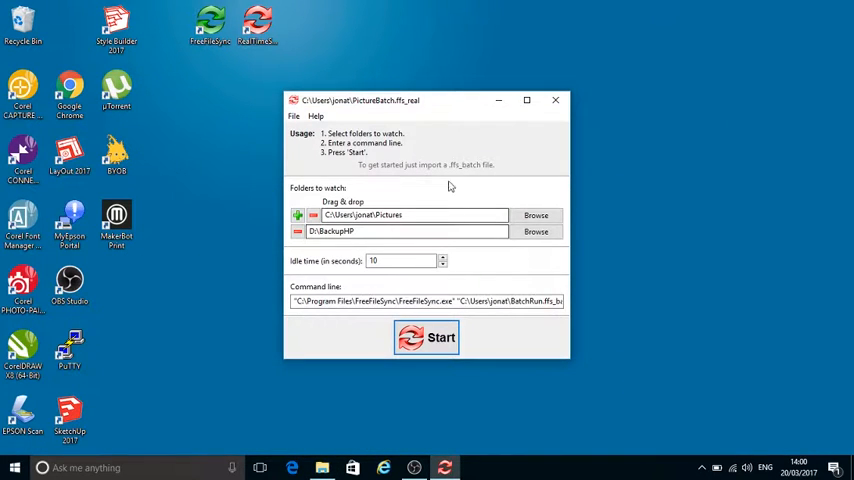
{"action": "mouse_move", "coordinate": [556, 100]}
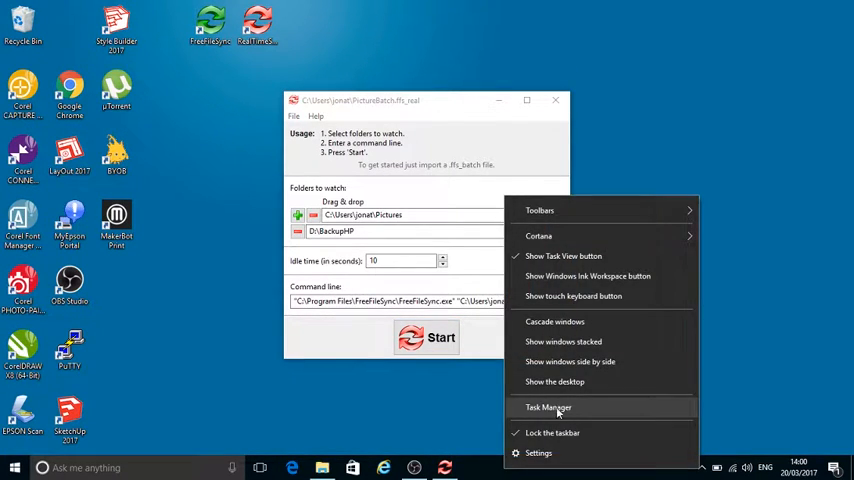
Open Task Manager, close the RealTimeSync window, and bring up File Explorer
{"action": "left_click", "coordinate": [548, 408]}
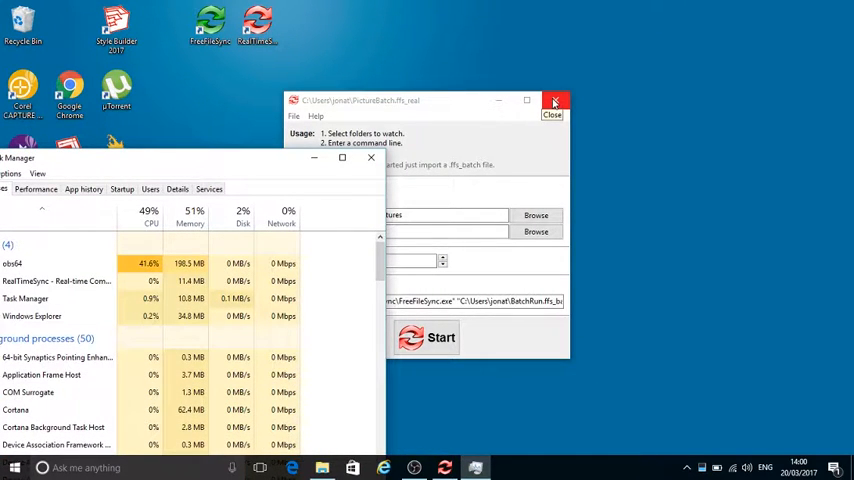
{"action": "left_click", "coordinate": [552, 101]}
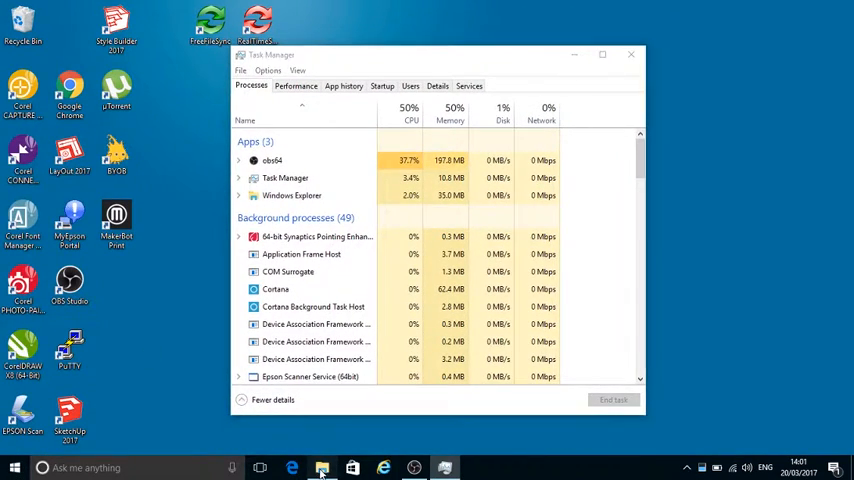
{"action": "left_click", "coordinate": [320, 467]}
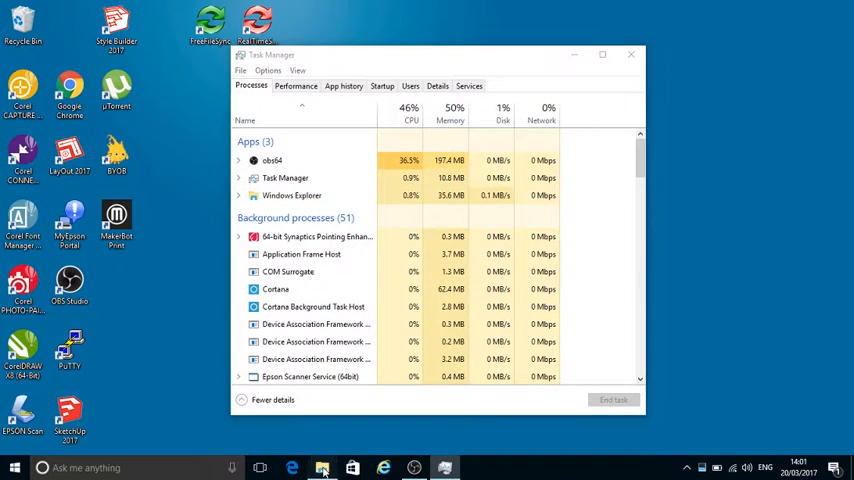
{"action": "left_click", "coordinate": [322, 468]}
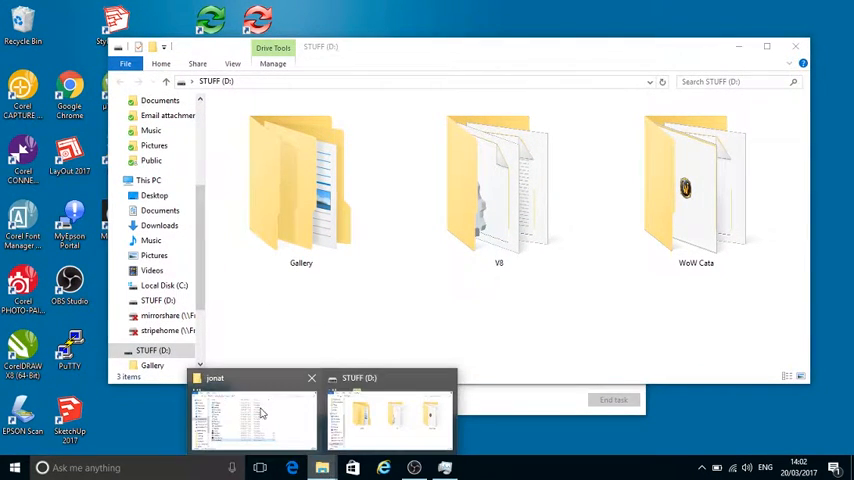
Create an empty text file named 'New file on source' in the Pictures folder
{"action": "left_click", "coordinate": [250, 412]}
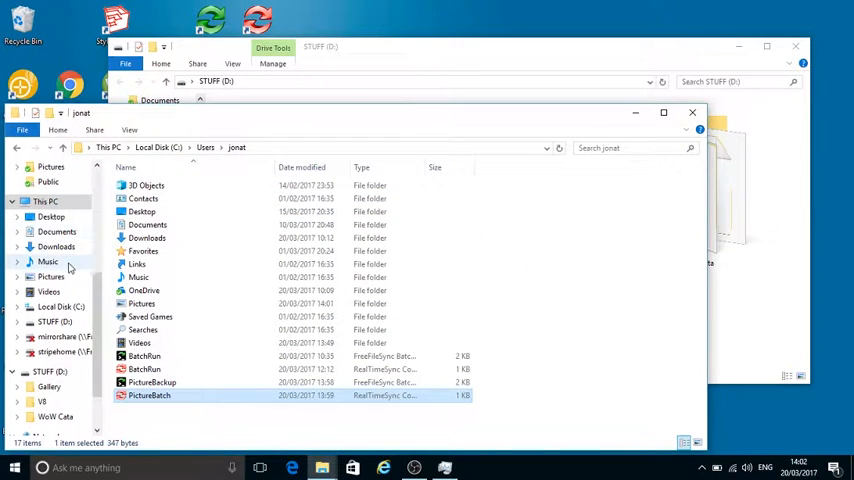
{"action": "left_click", "coordinate": [51, 276]}
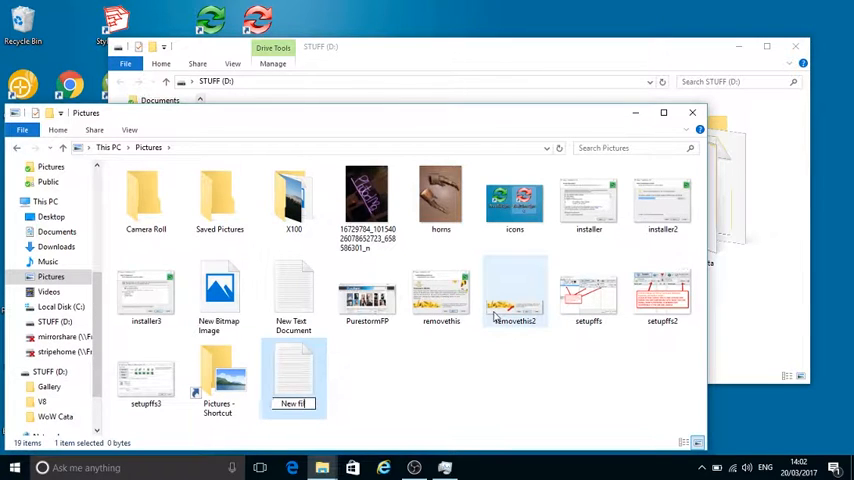
{"action": "type", "text": "New file on source"}
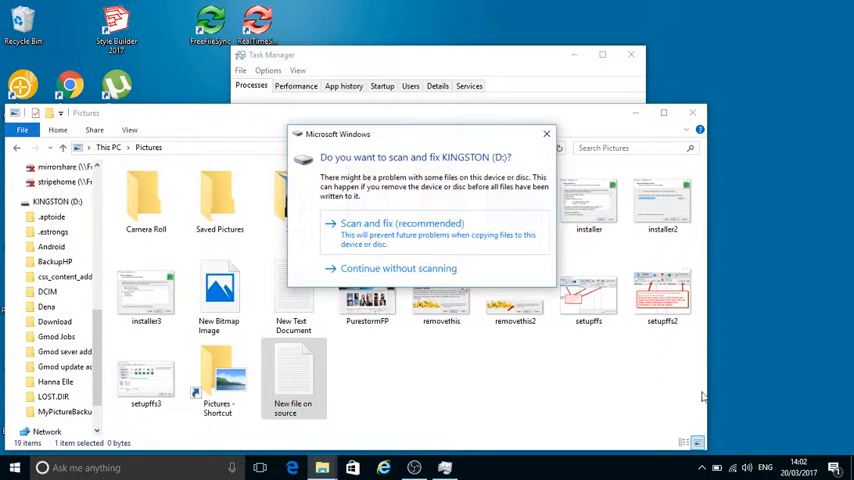
Dismiss the KINGSTON scan prompt and close the PictureBackup and BatchRun completion reports
{"action": "left_click", "coordinate": [397, 268]}
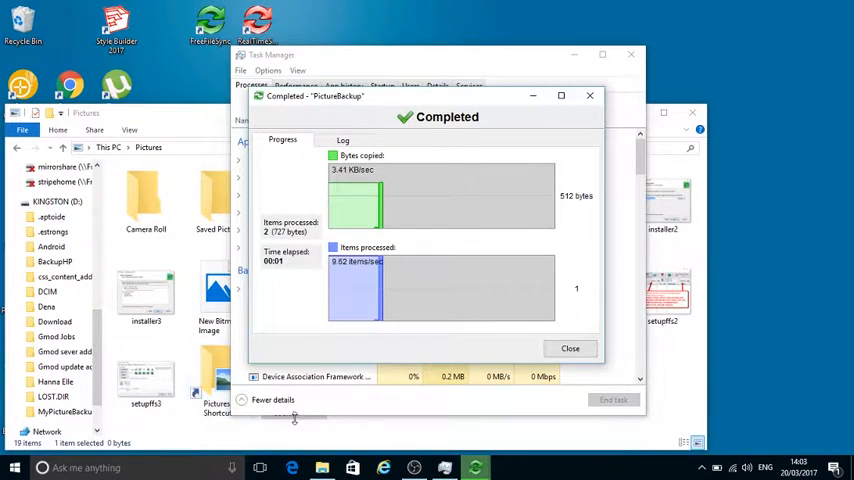
{"action": "left_click", "coordinate": [570, 348]}
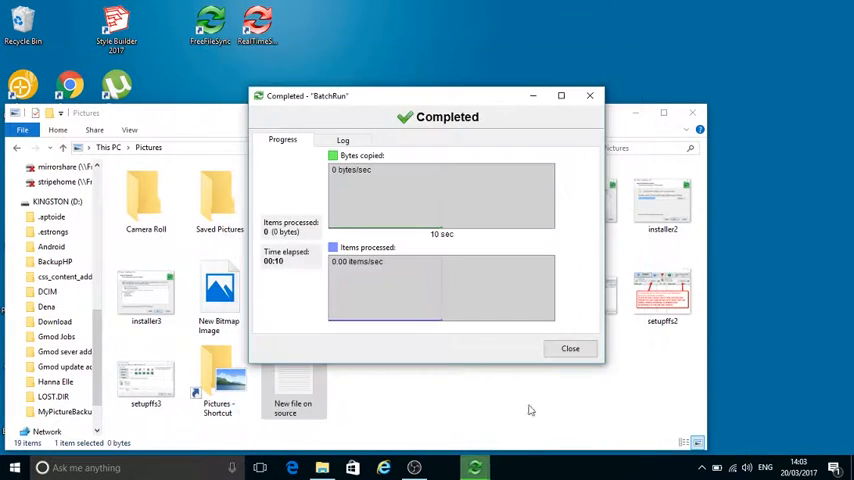
{"action": "mouse_move", "coordinate": [589, 97]}
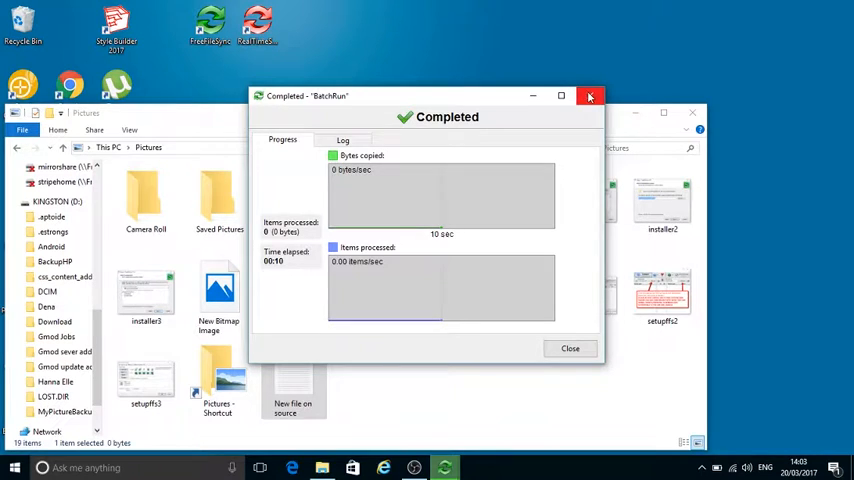
{"action": "left_click", "coordinate": [590, 95]}
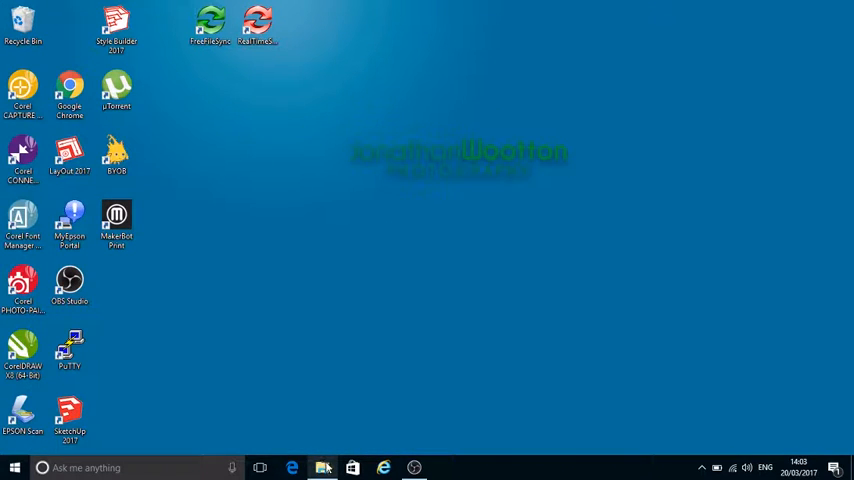
Check that D:\MyPictureBackup contains 'New file on source', then minimise File Explorer
{"action": "left_click", "coordinate": [323, 466]}
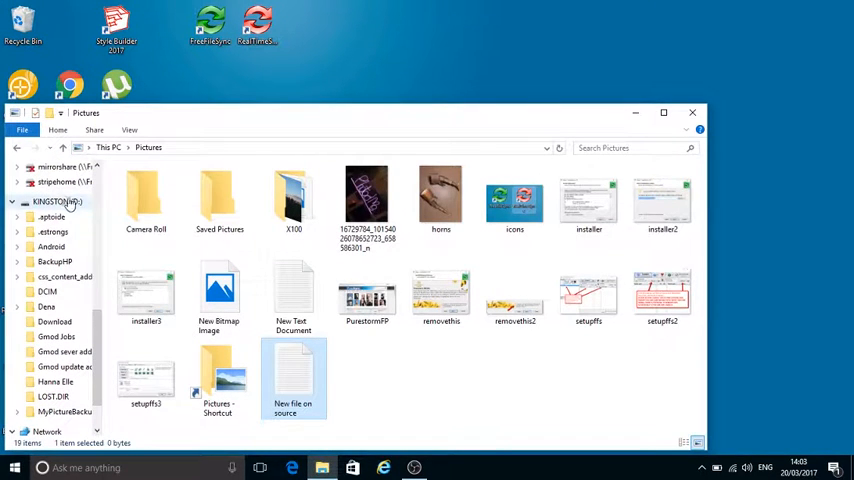
{"action": "left_click", "coordinate": [55, 202]}
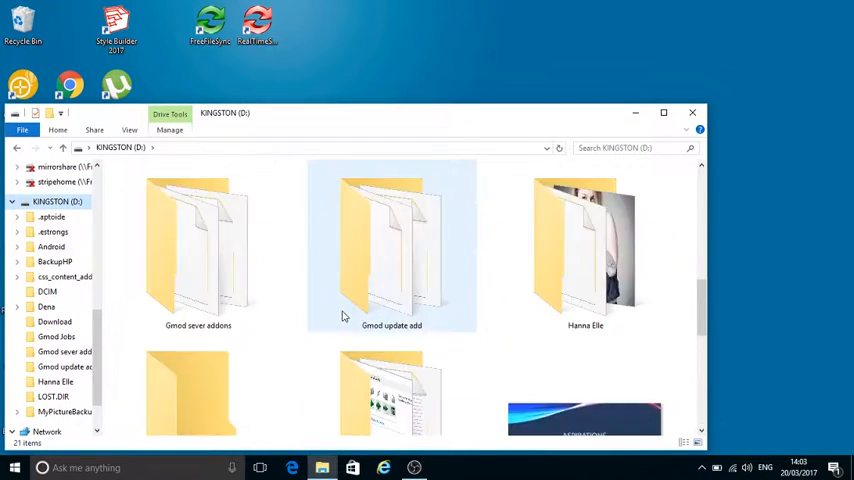
{"action": "scroll", "scroll_direction": "down", "scroll_amount": 3}
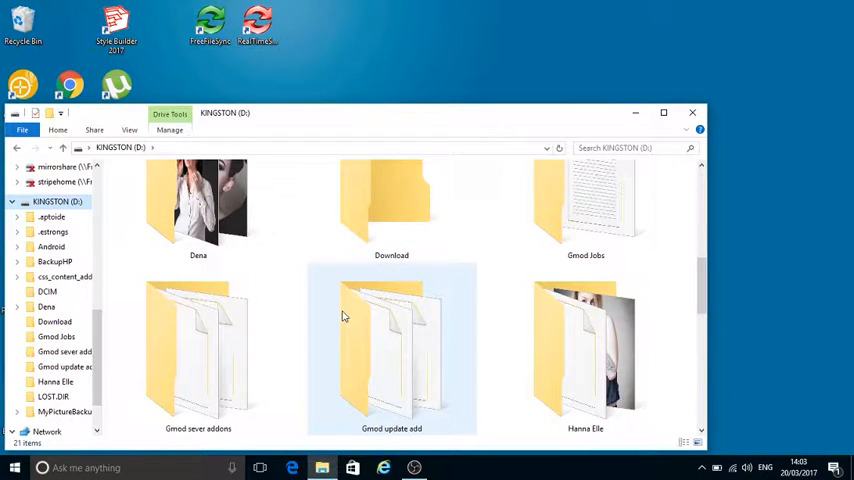
{"action": "scroll", "scroll_direction": "down", "scroll_amount": 3}
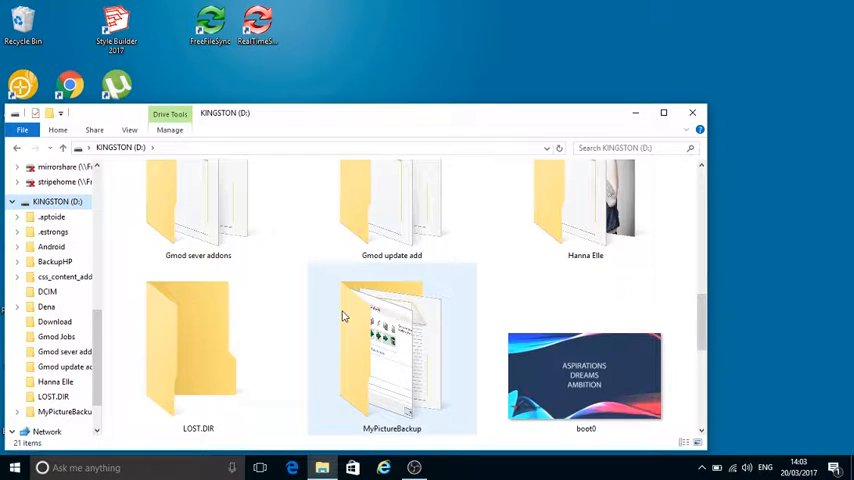
{"action": "double_click", "coordinate": [391, 350]}
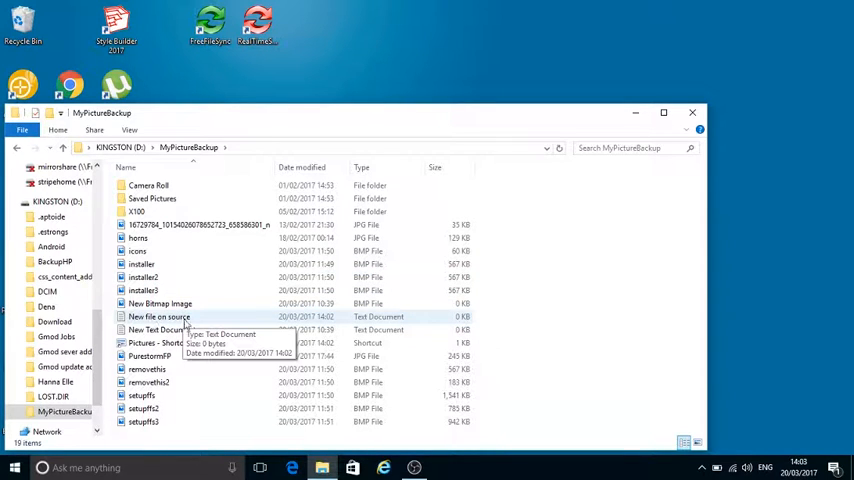
{"action": "mouse_move", "coordinate": [162, 330]}
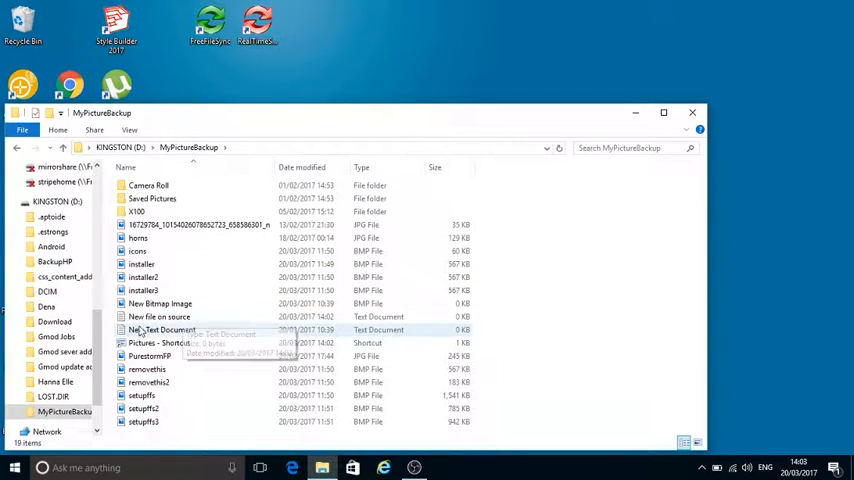
{"action": "mouse_move", "coordinate": [268, 330]}
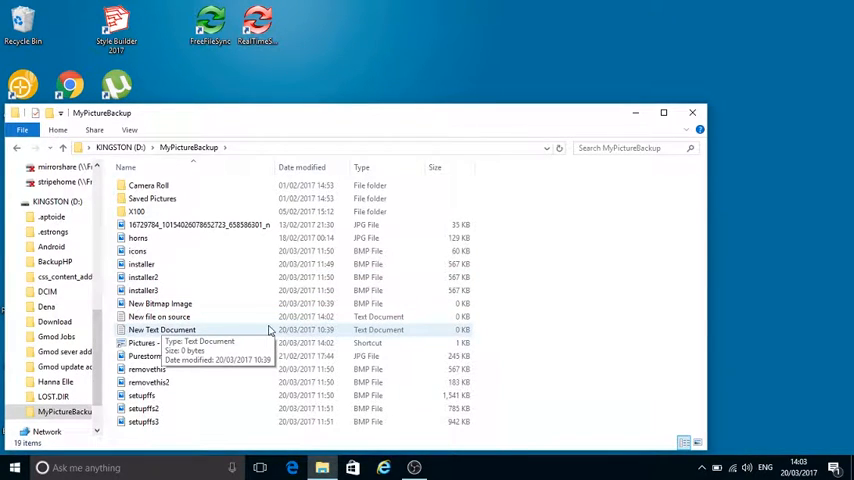
{"action": "mouse_move", "coordinate": [588, 148]}
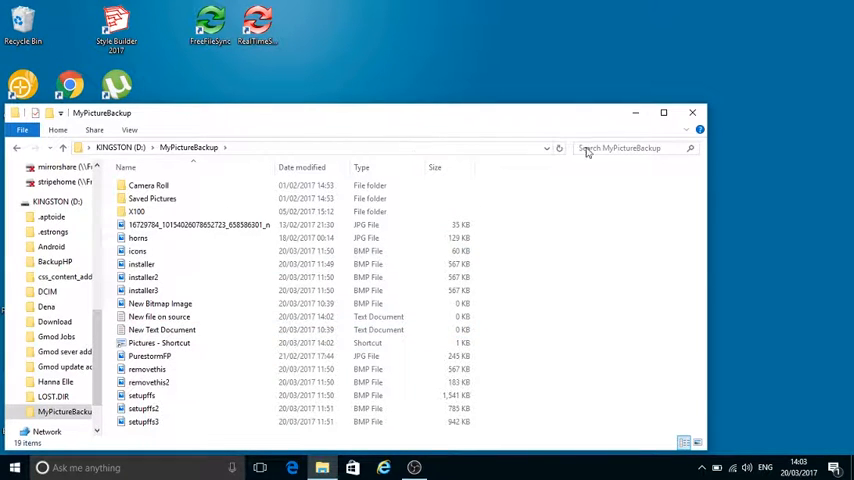
{"action": "left_click", "coordinate": [693, 111]}
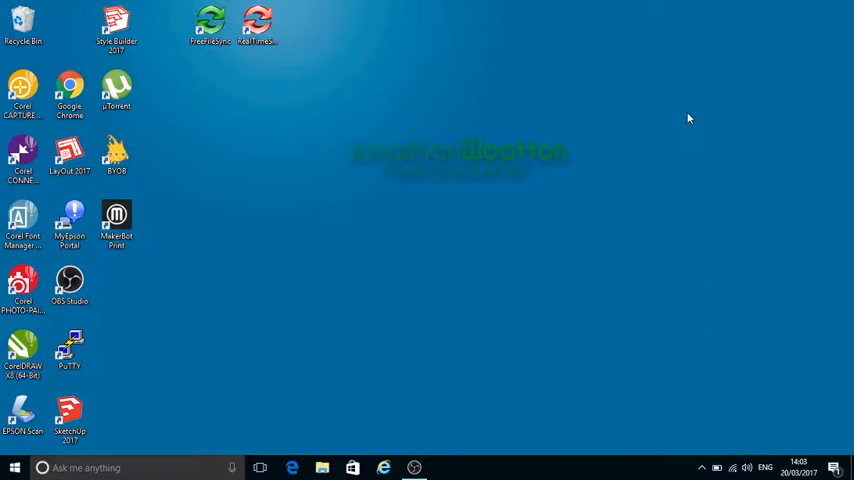